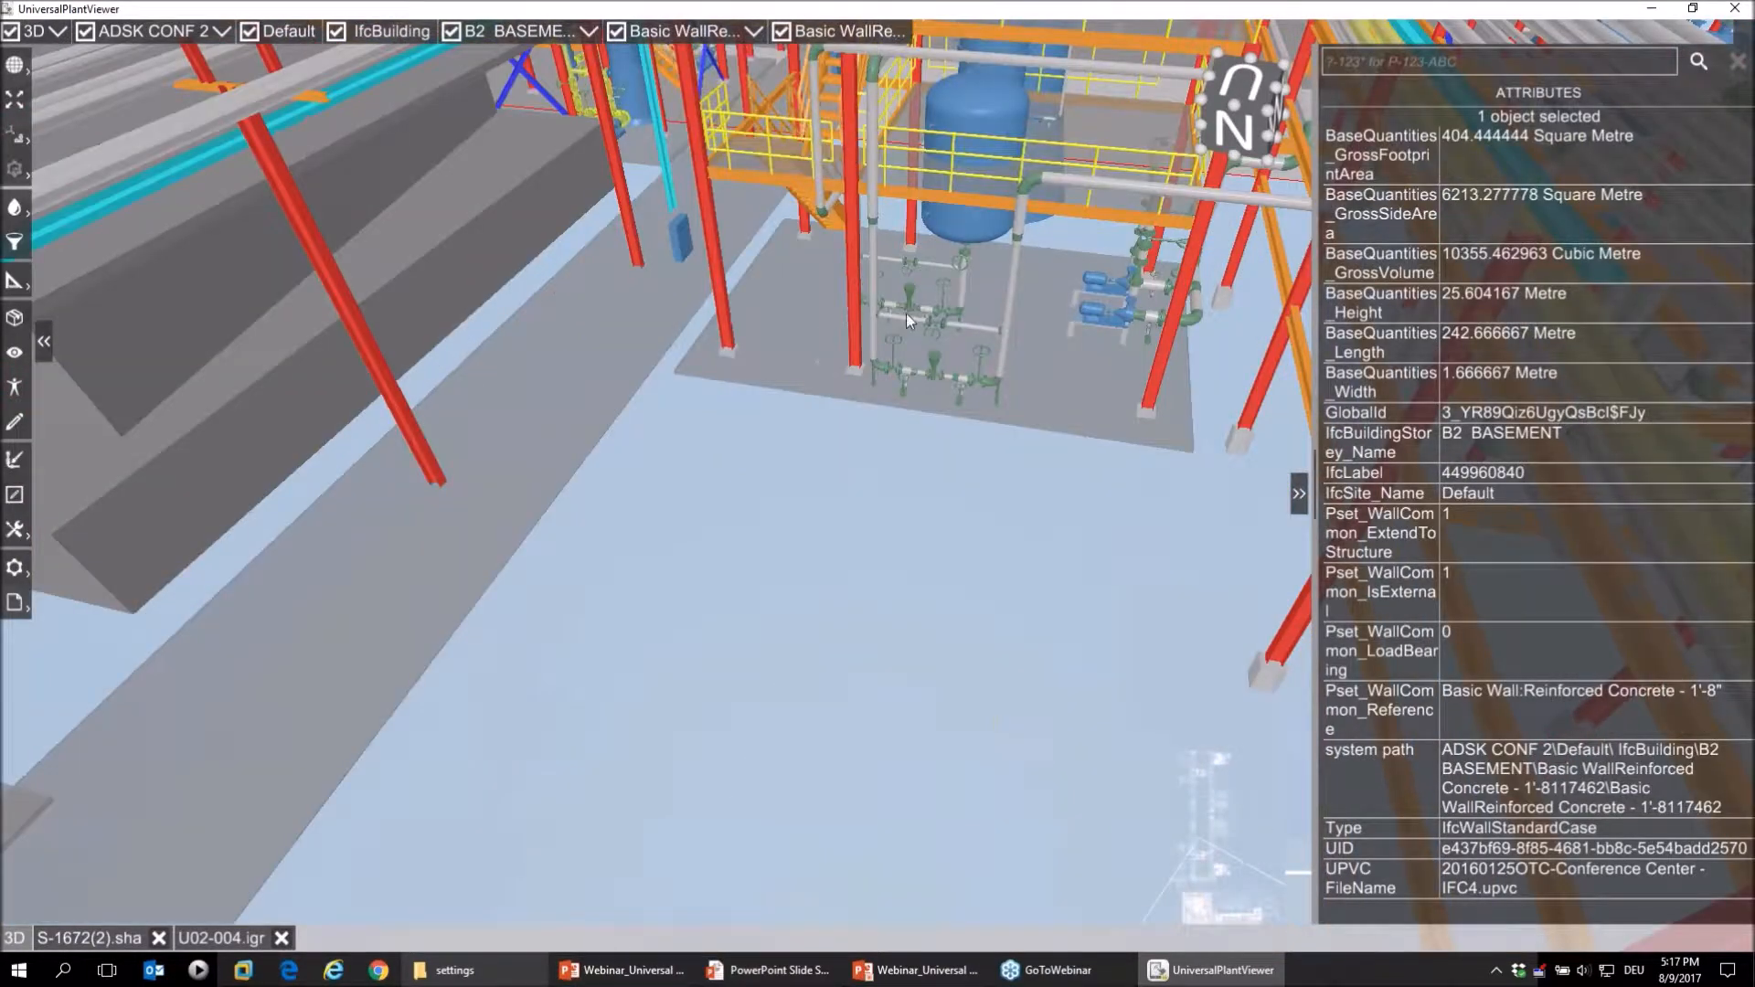
Step: Zoom out to see the whole plant
drag(907, 320, 873, 347)
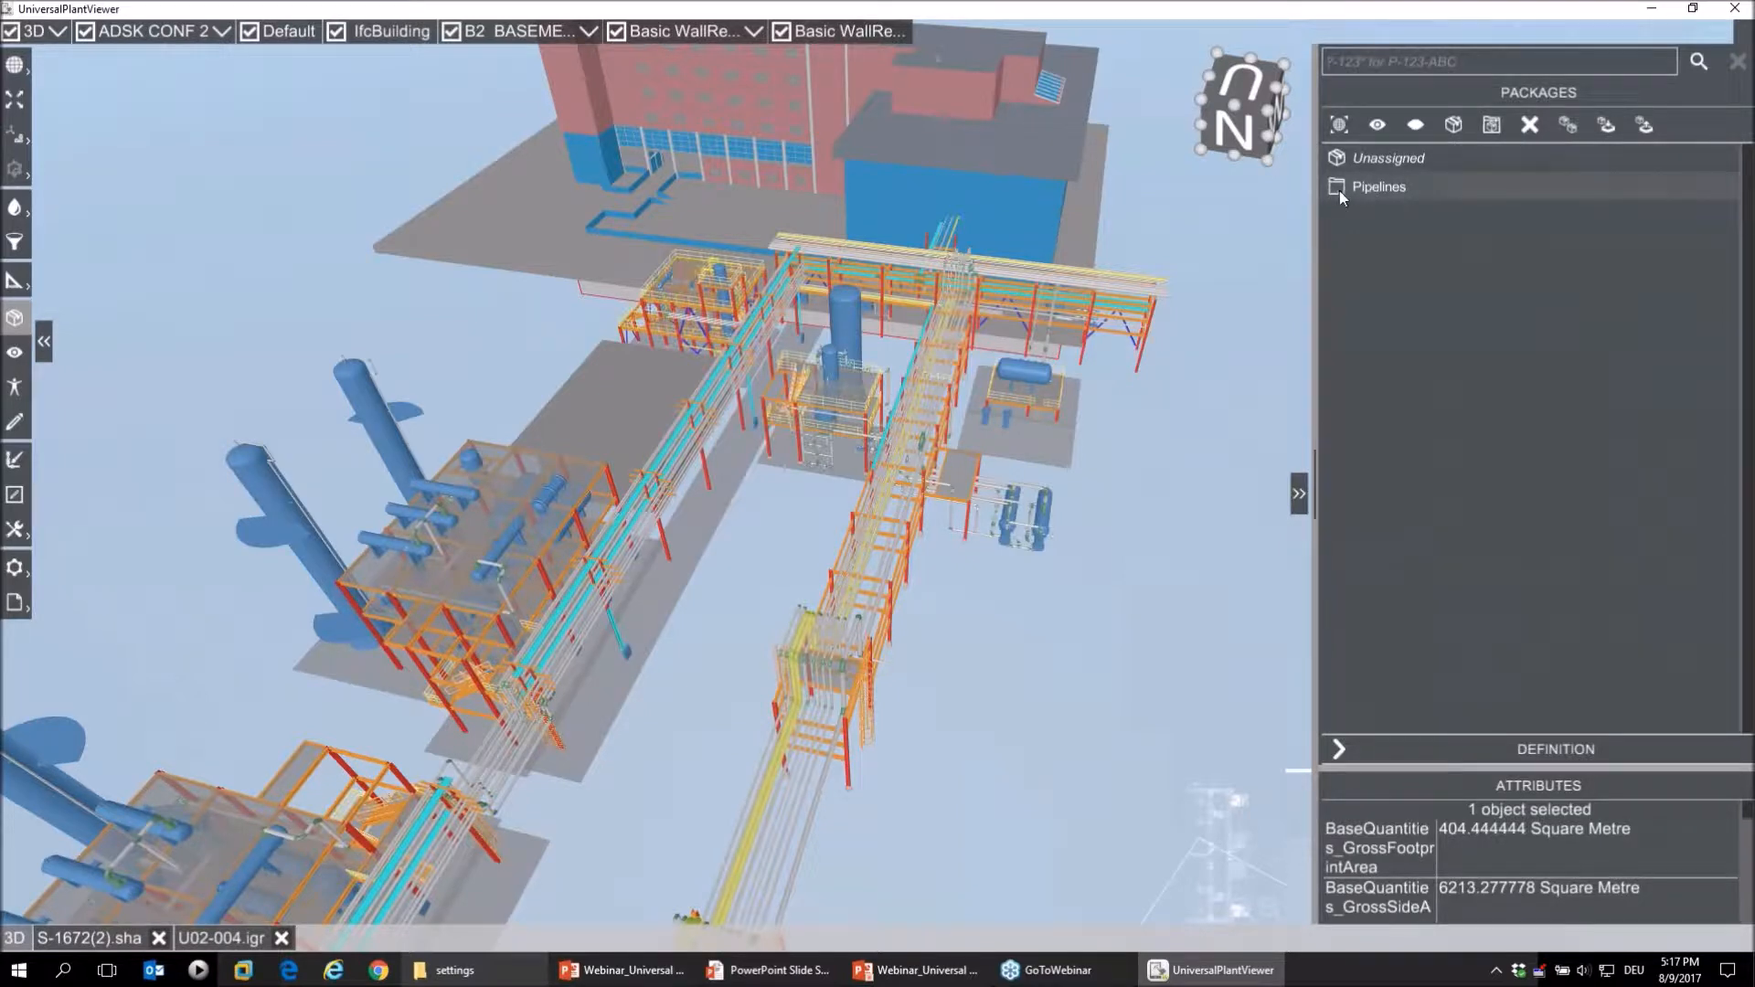
Step: Expand the Pipelines package and show its package elements
click(1337, 187)
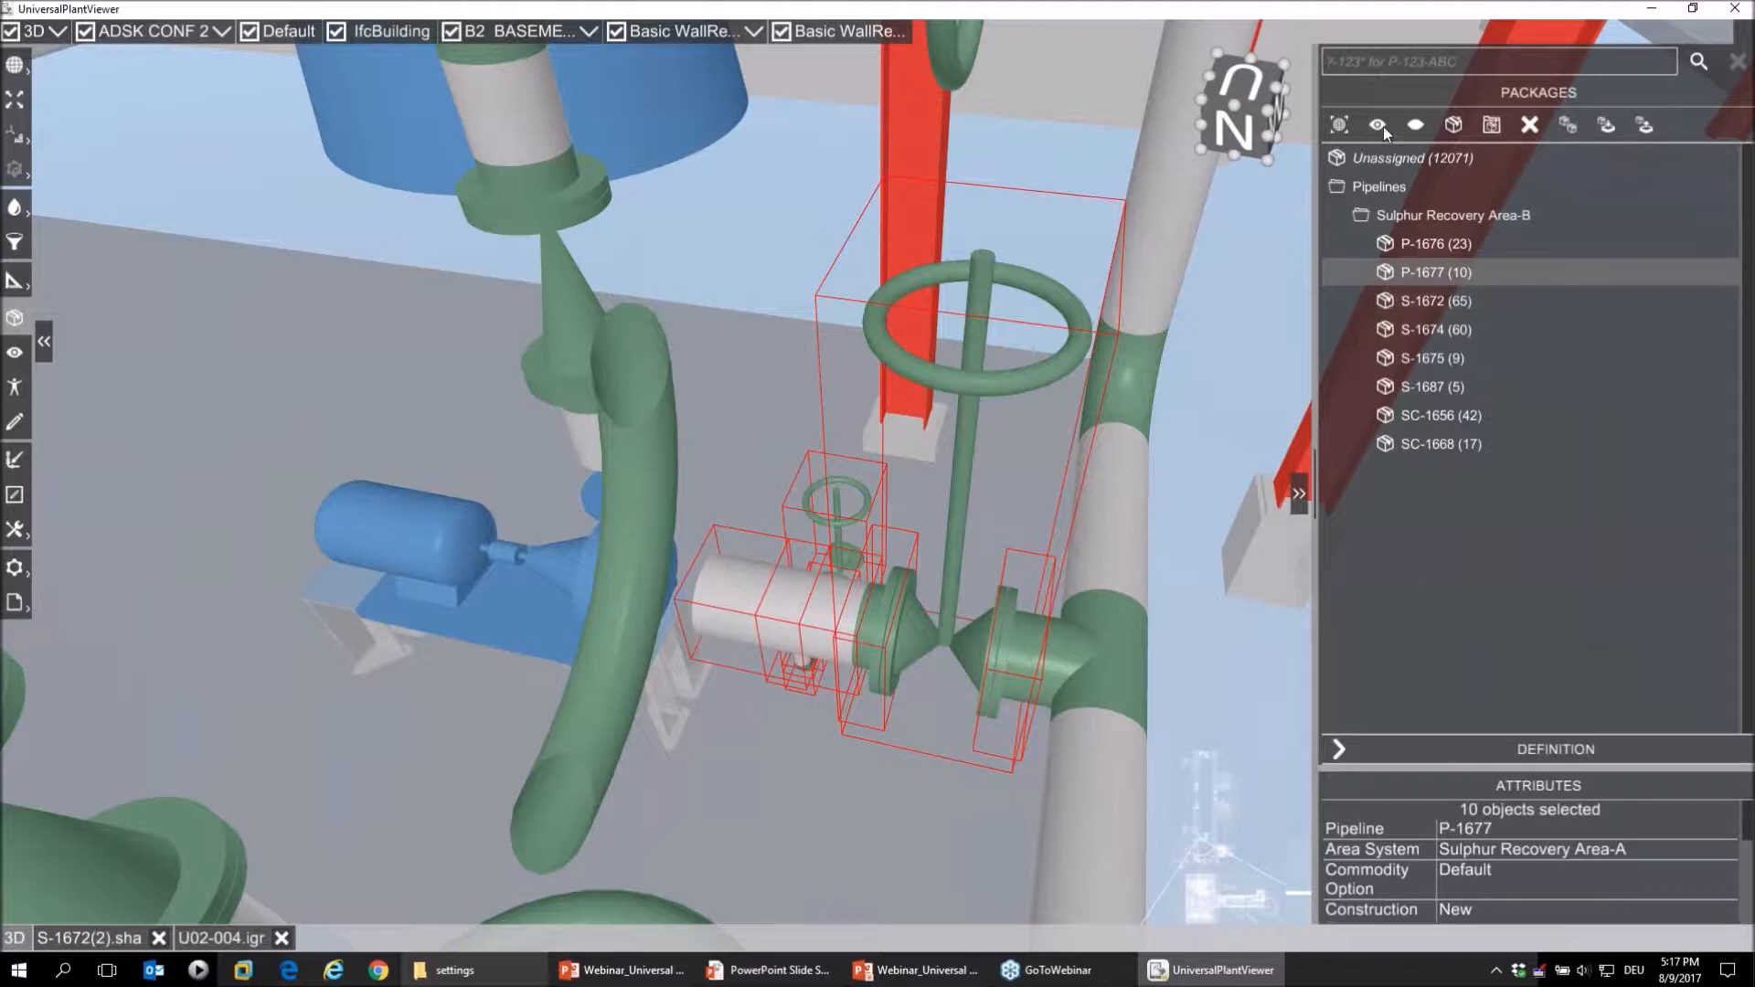
mouse_move(1378, 125)
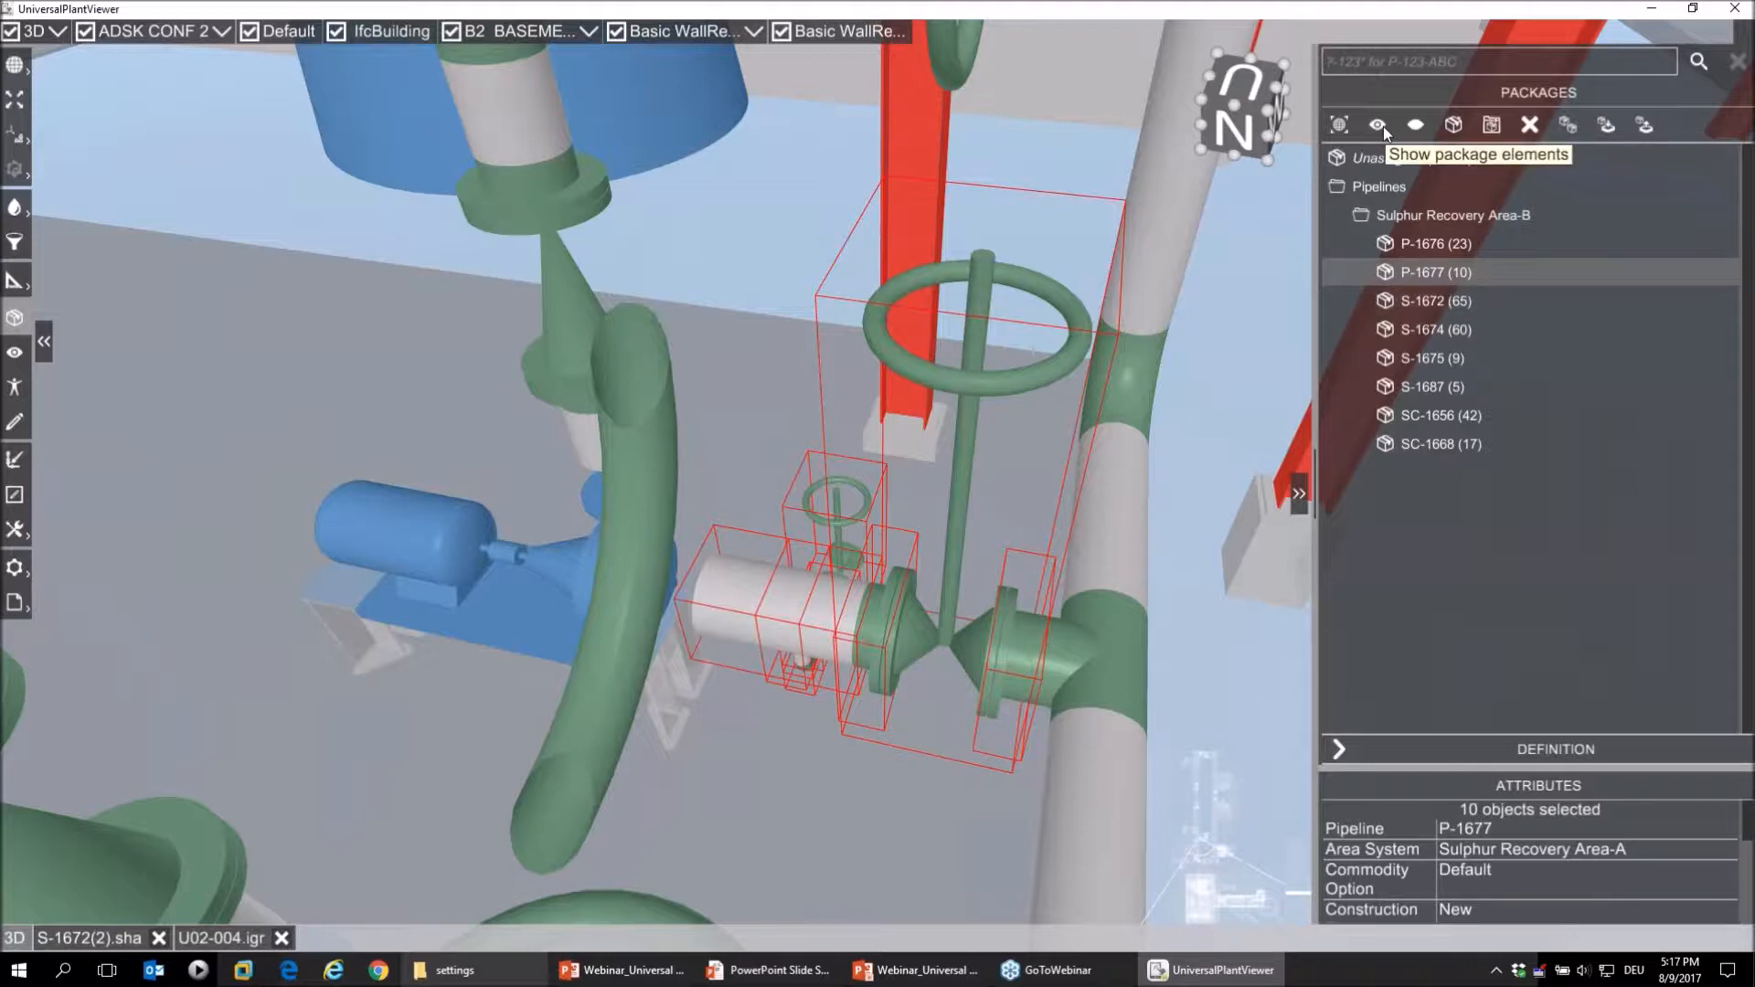
click(1378, 125)
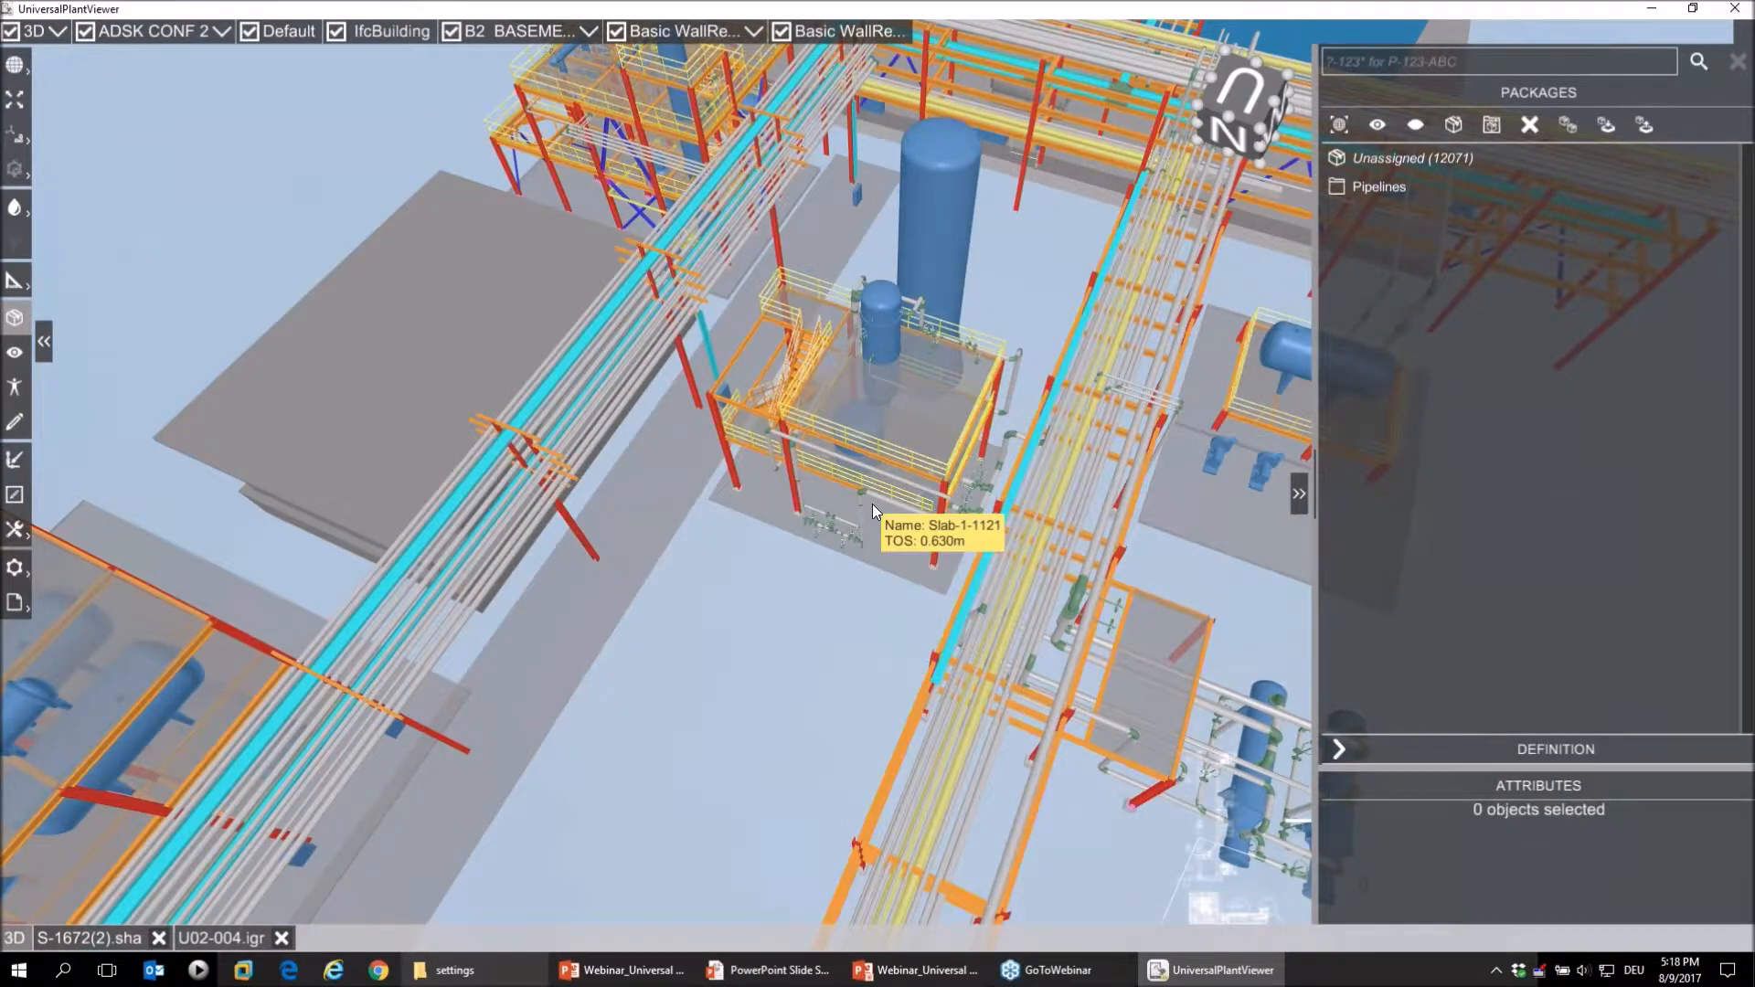
Step: Select the whole 56-object U02A-Structure platform via one of its members
drag(873, 509, 867, 493)
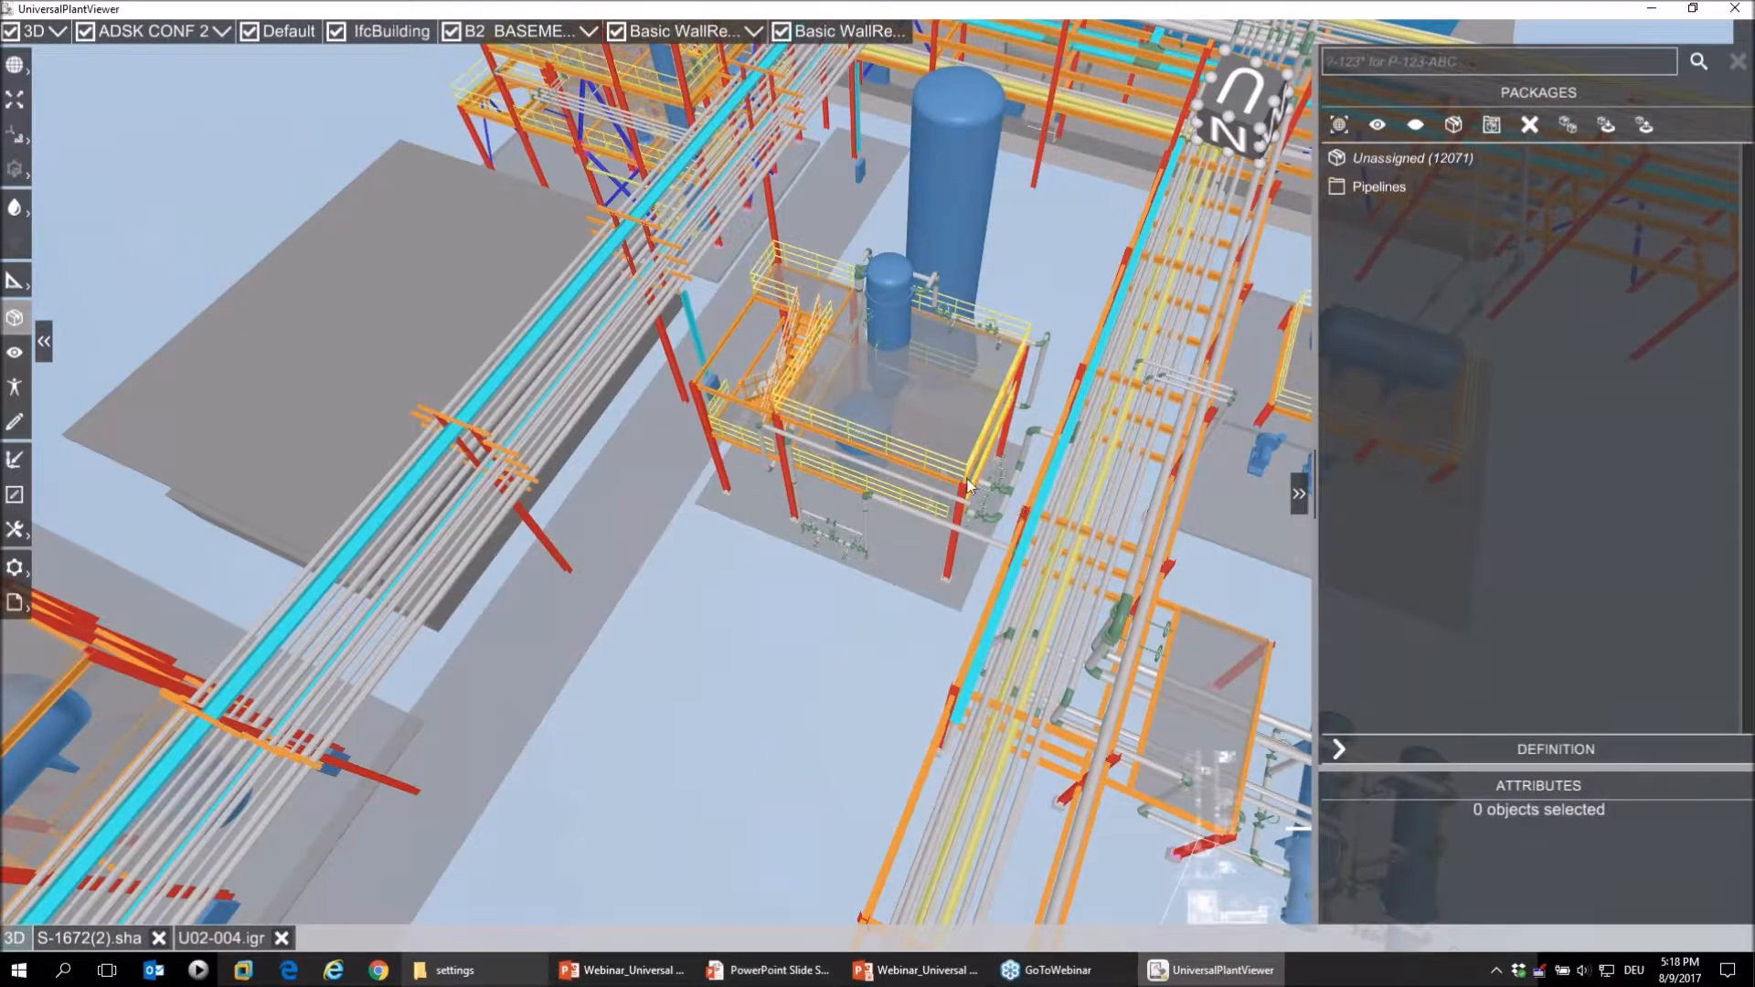
click(965, 487)
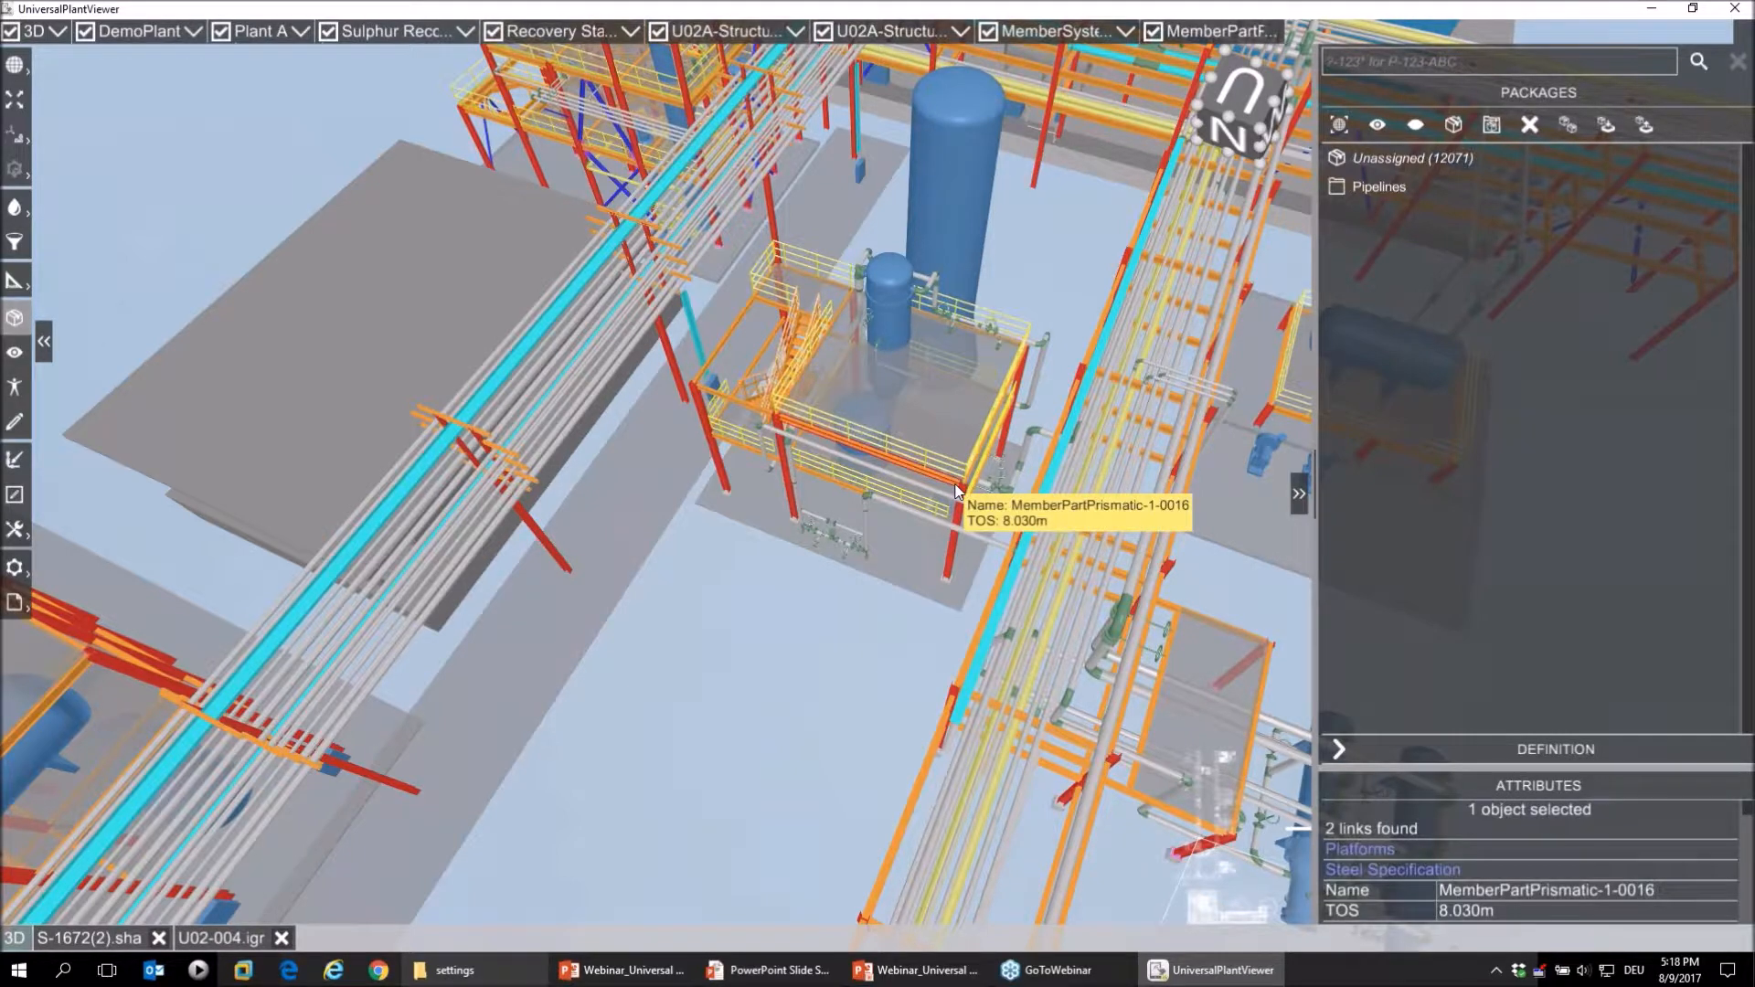
click(723, 31)
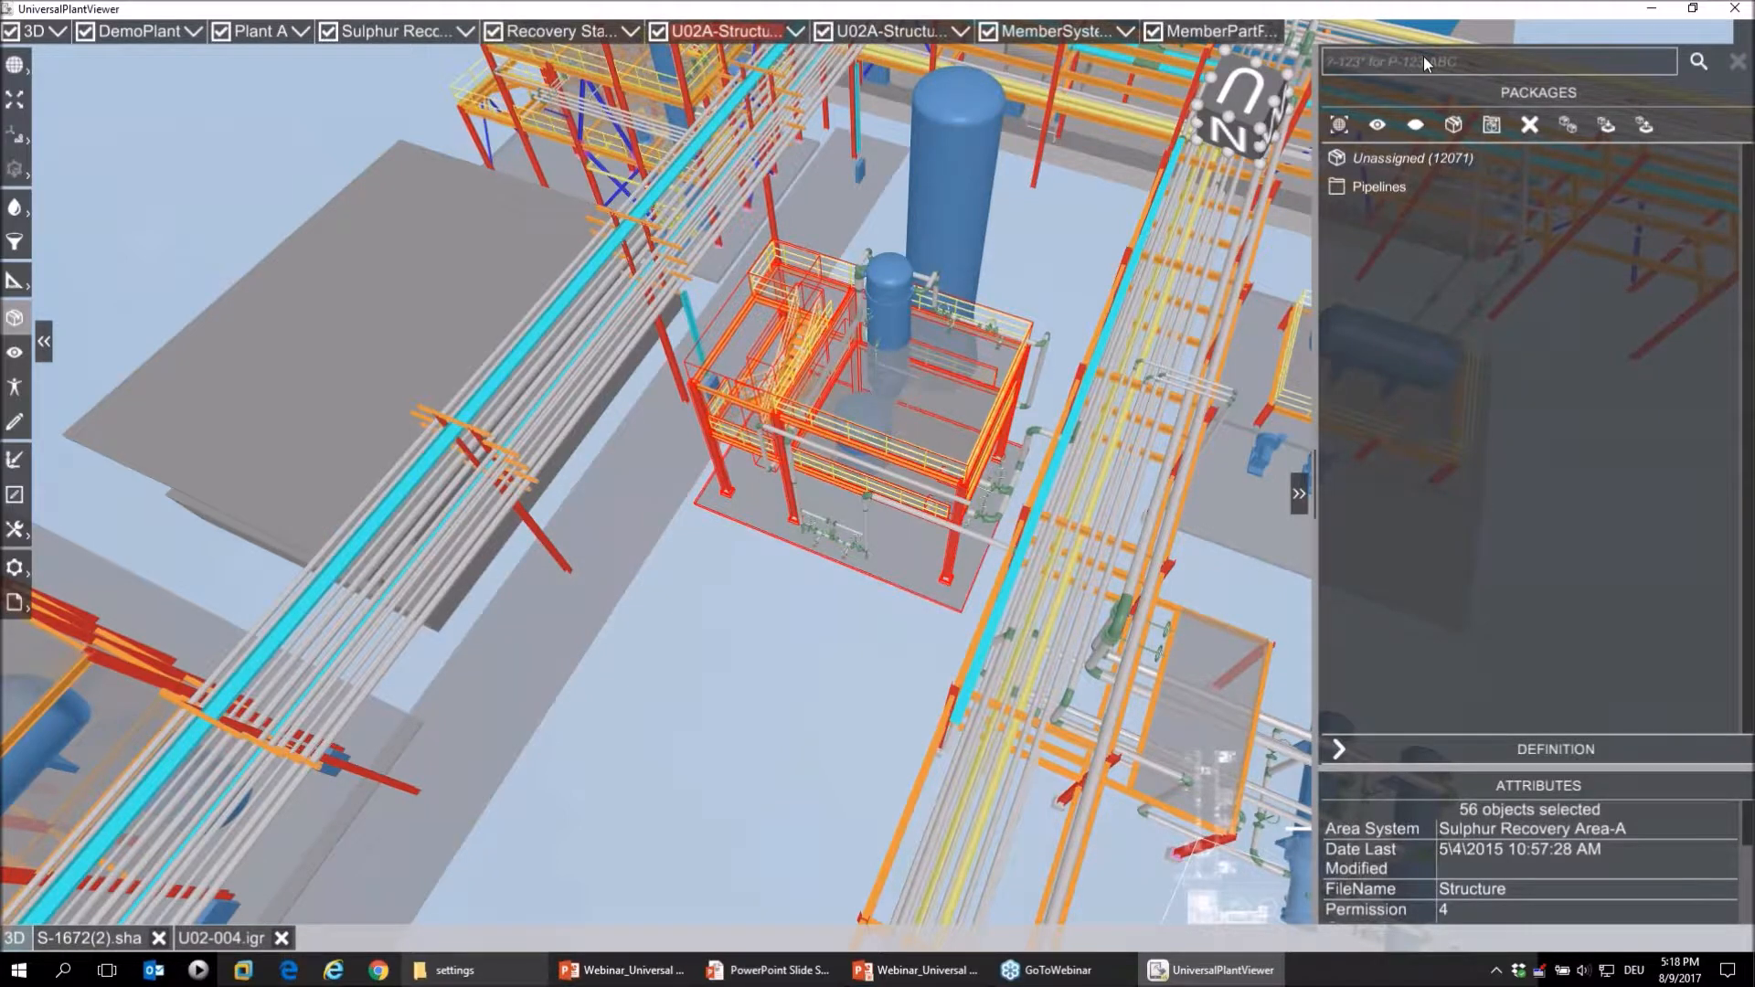
mouse_move(1452, 124)
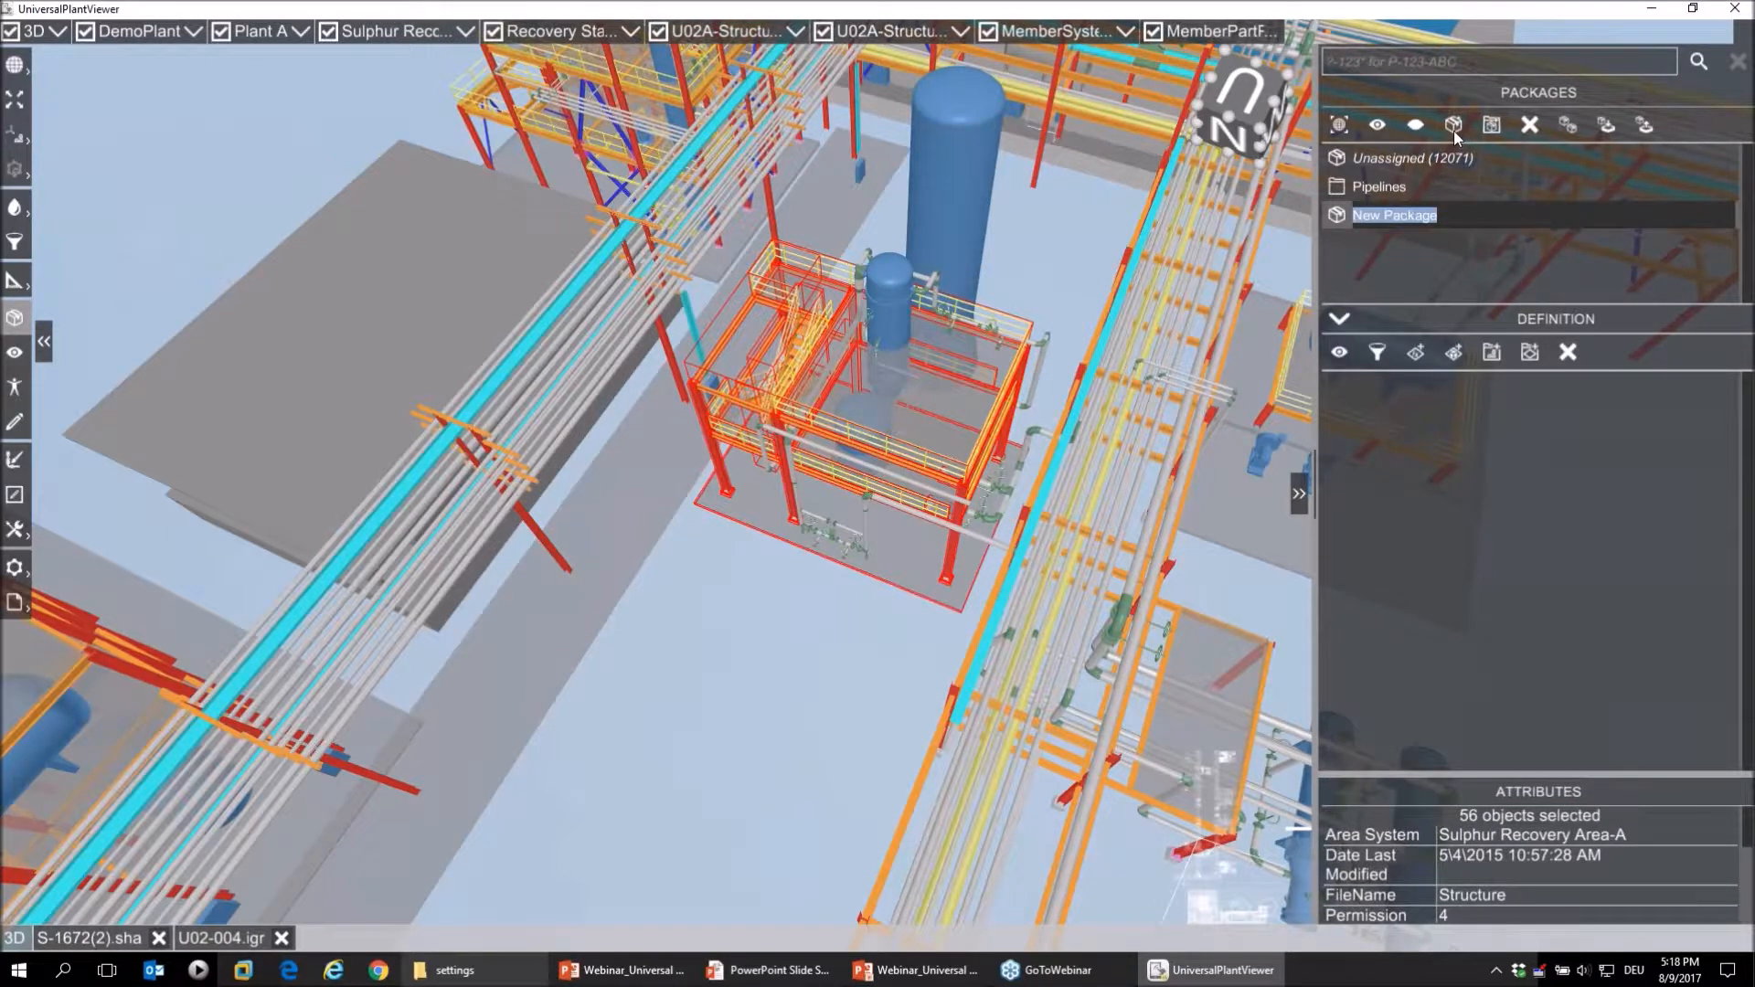
Step: Name the new package 'contractor'
text(contractor)
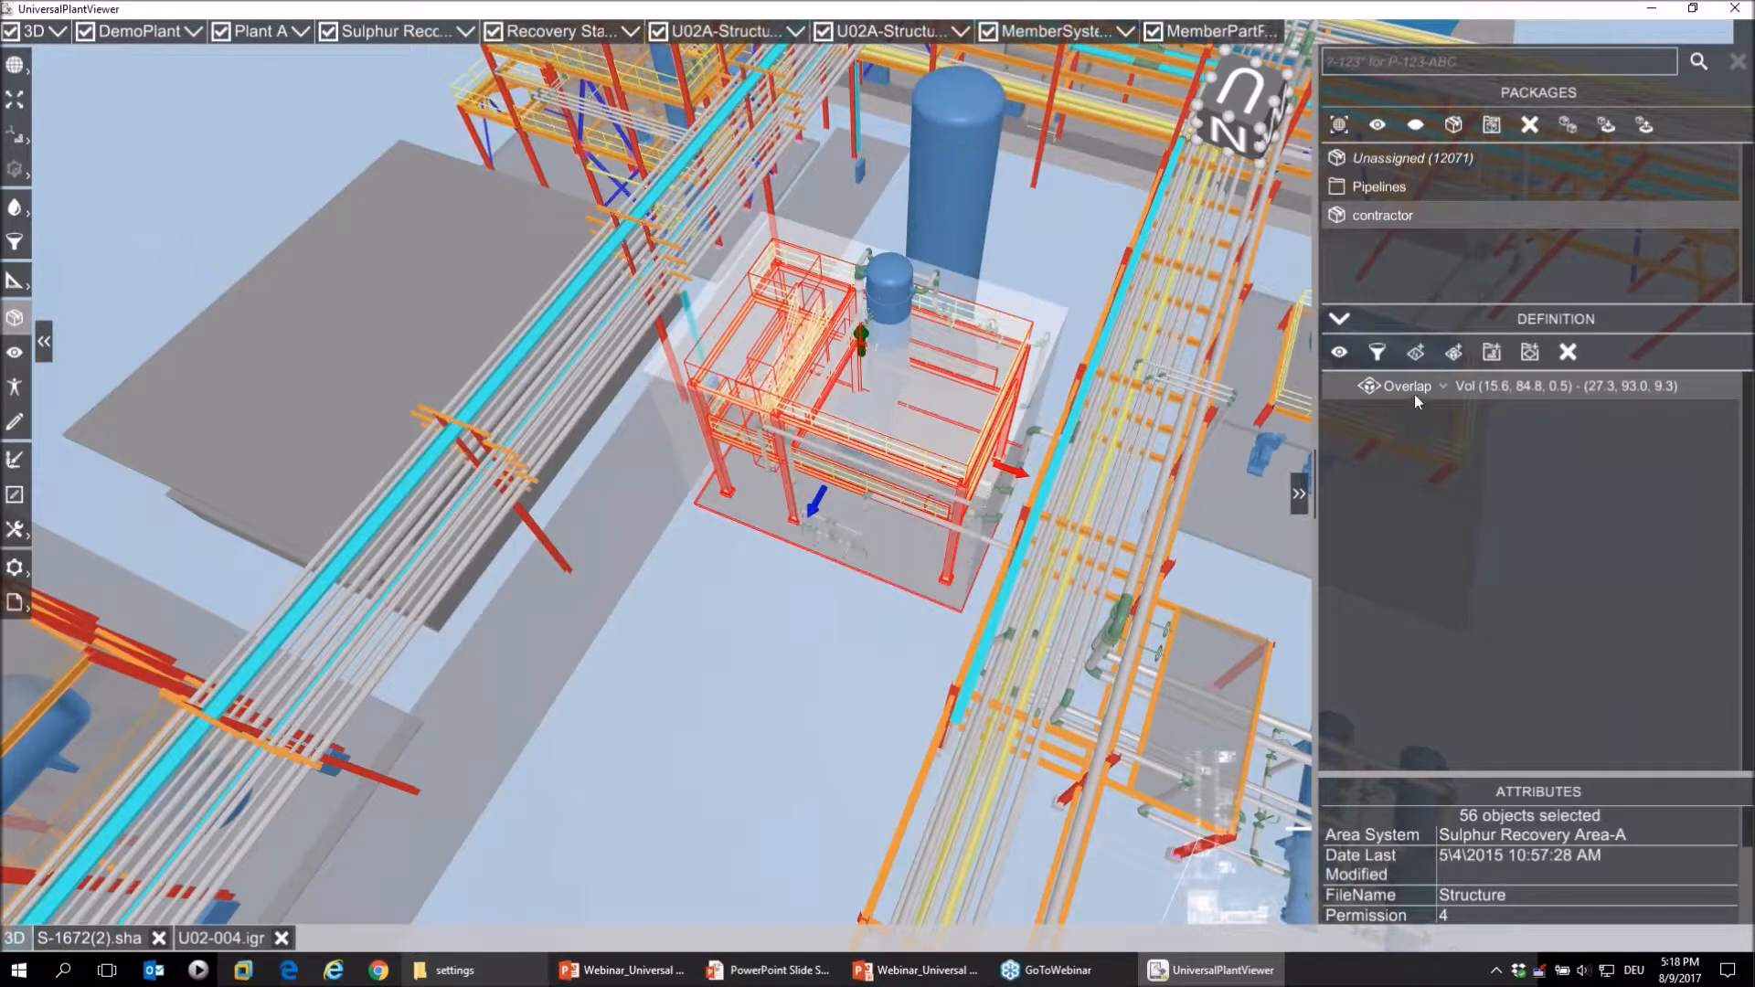
Step: Set the volume condition to Outside and apply it, yielding 11989 elements
click(1408, 385)
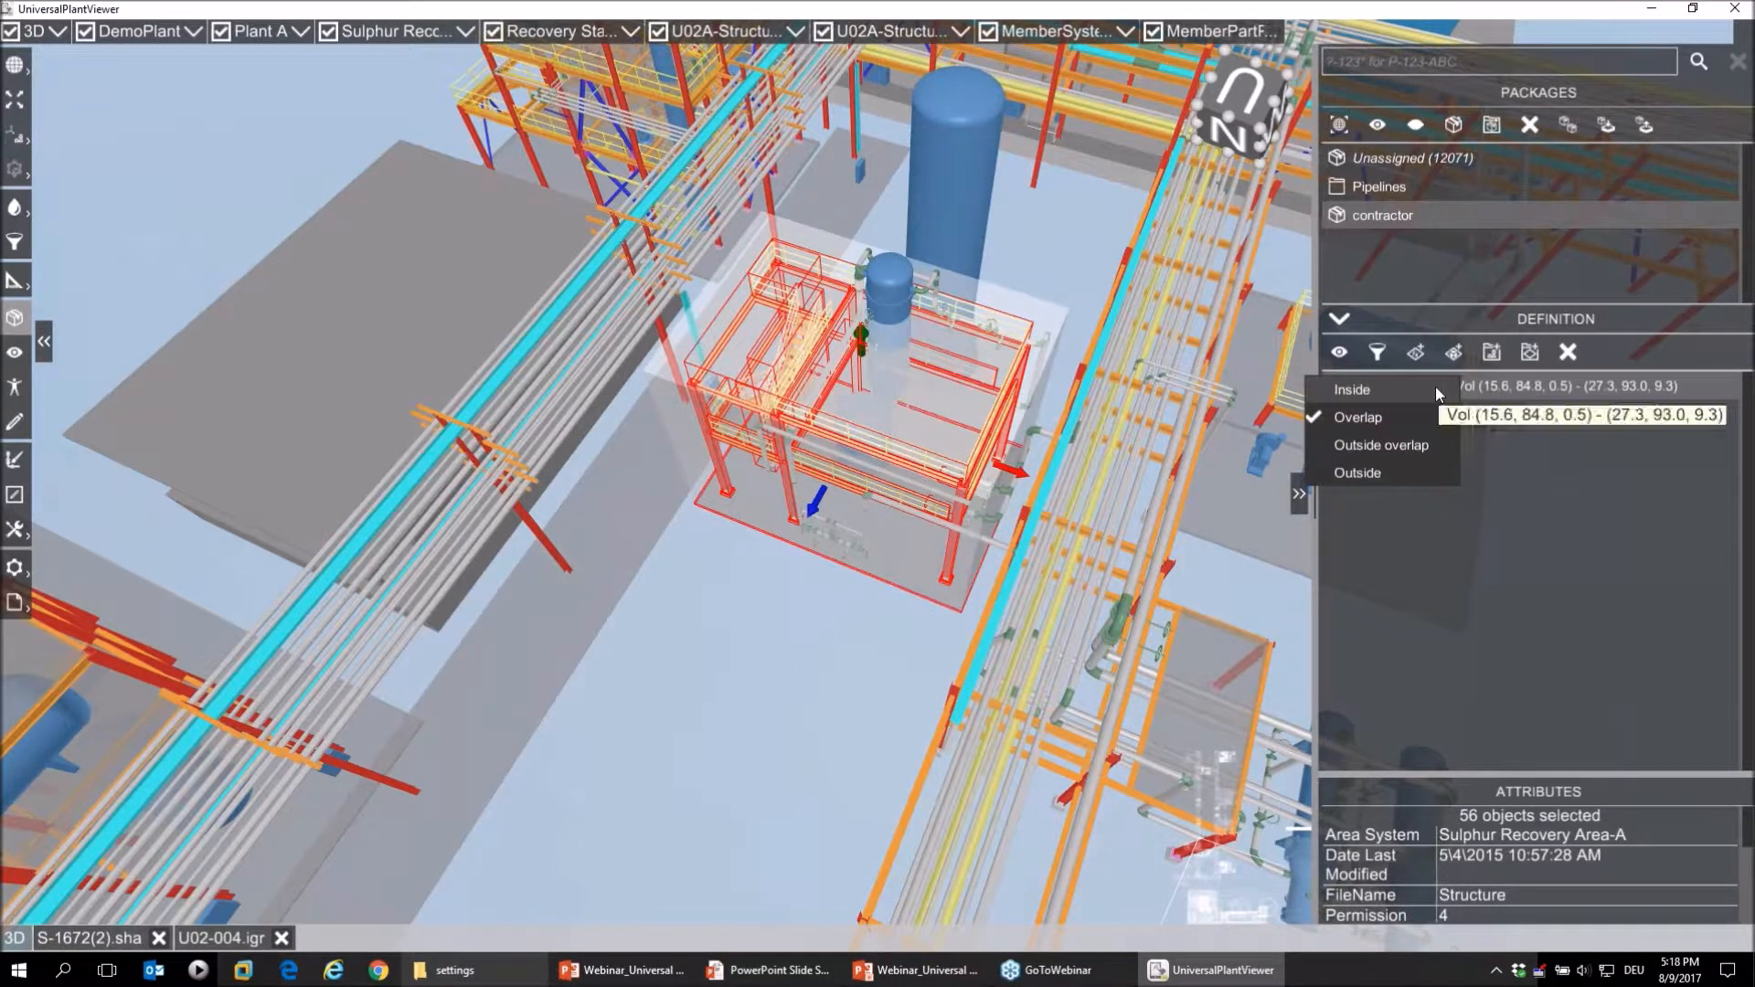
click(1358, 472)
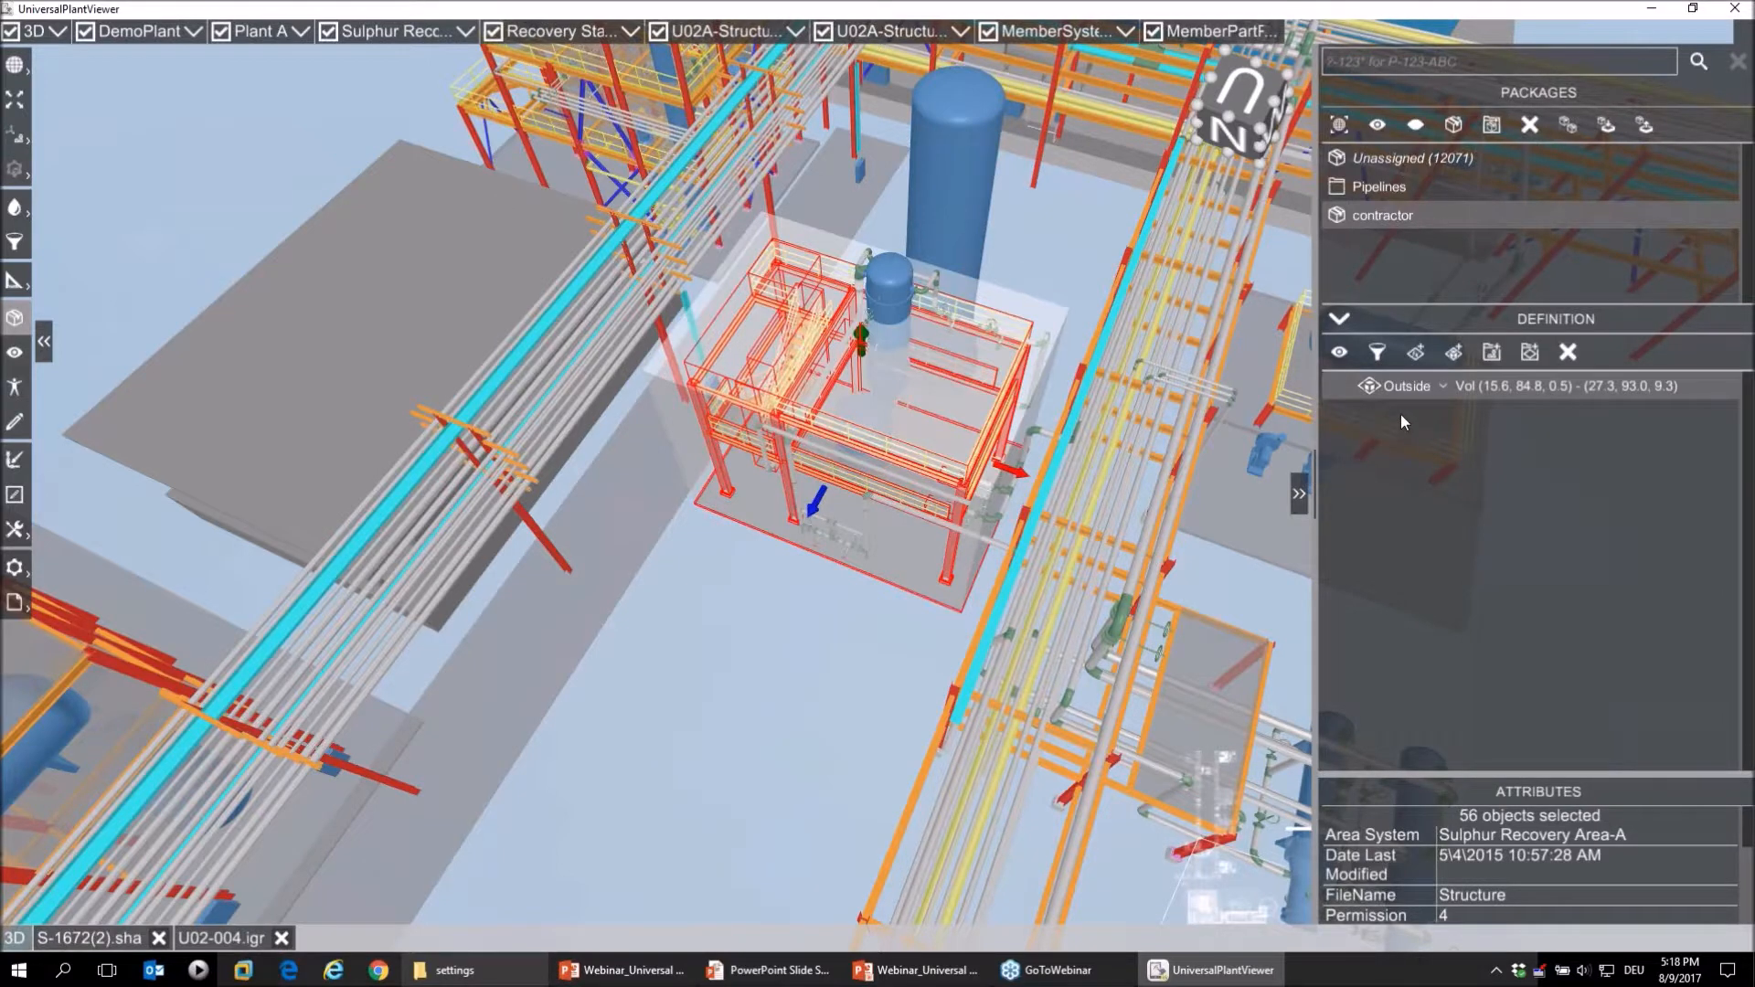
click(1377, 351)
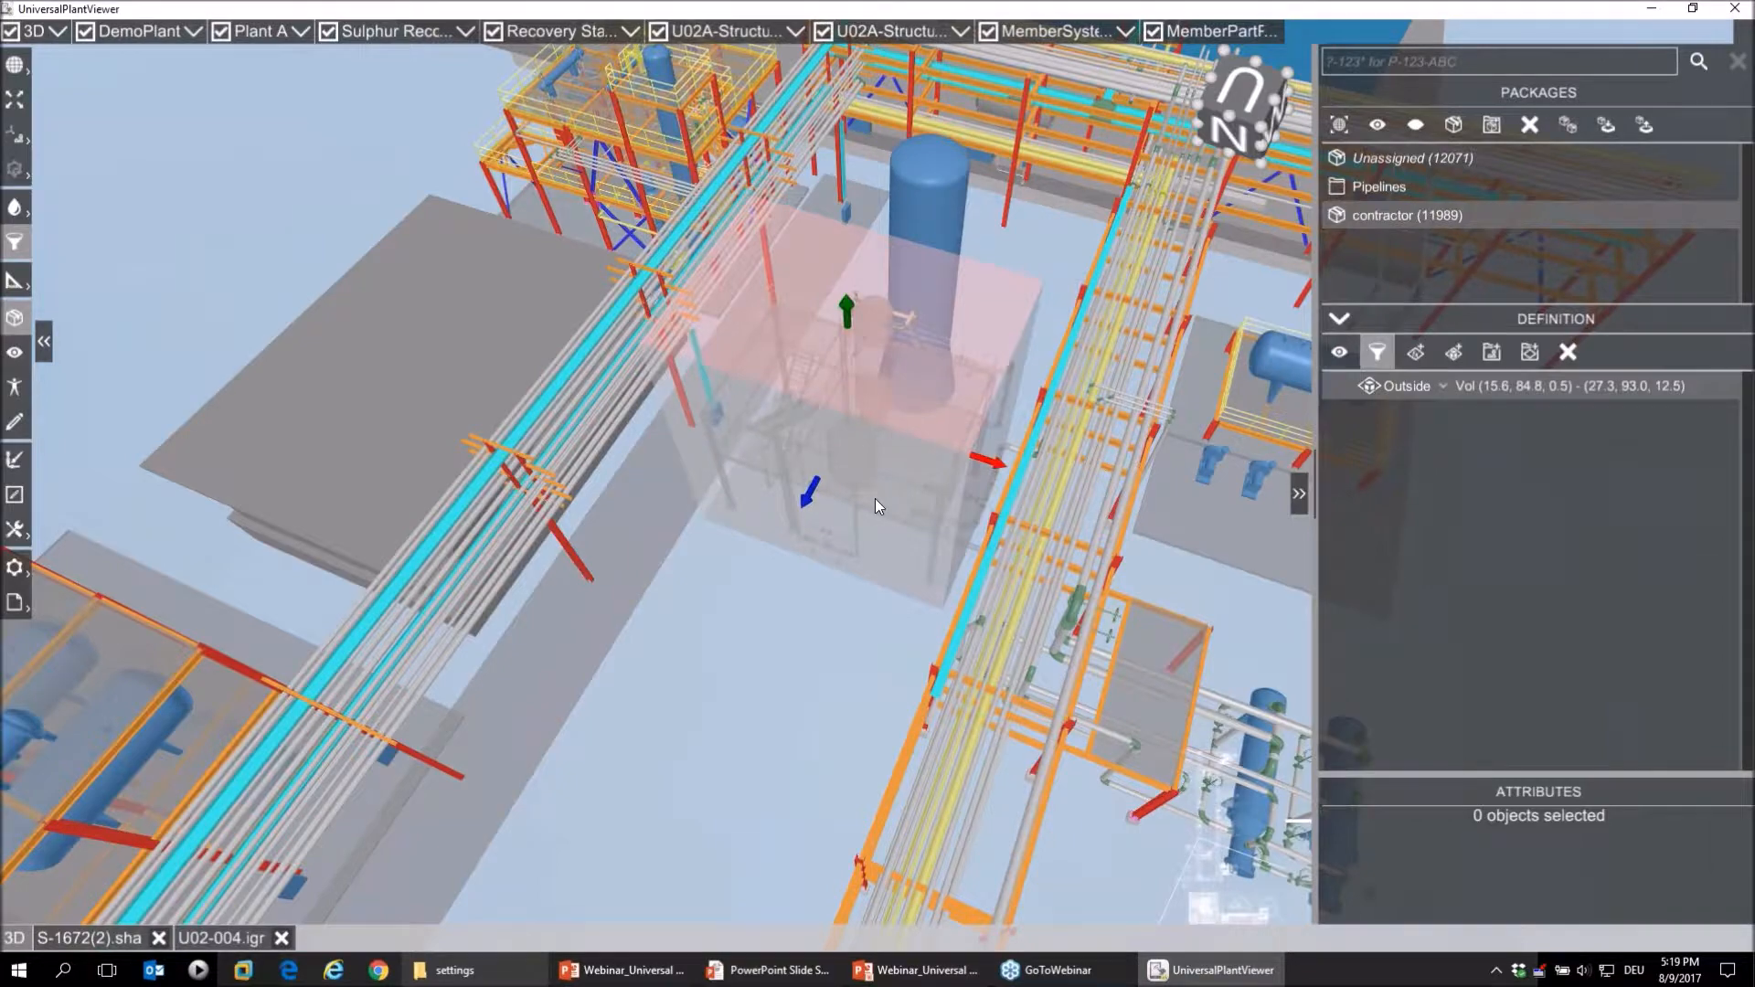
Step: Zoom out to the plant overview
drag(873, 504, 1008, 583)
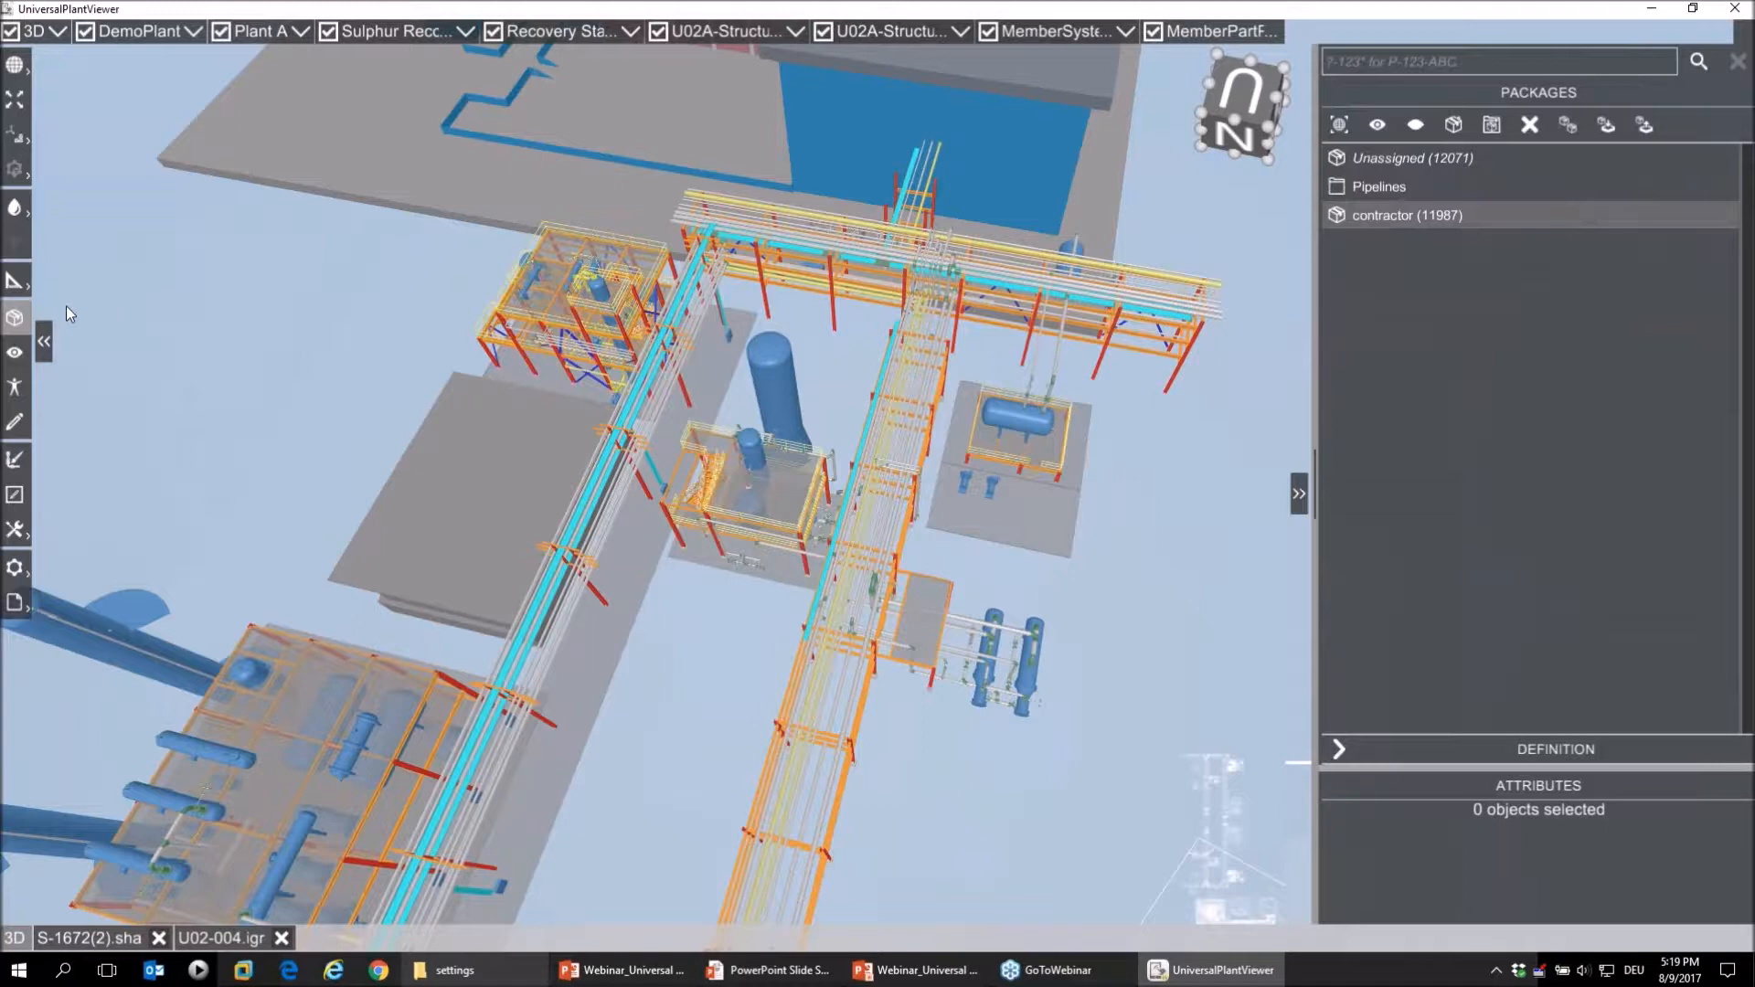
mouse_move(1606, 126)
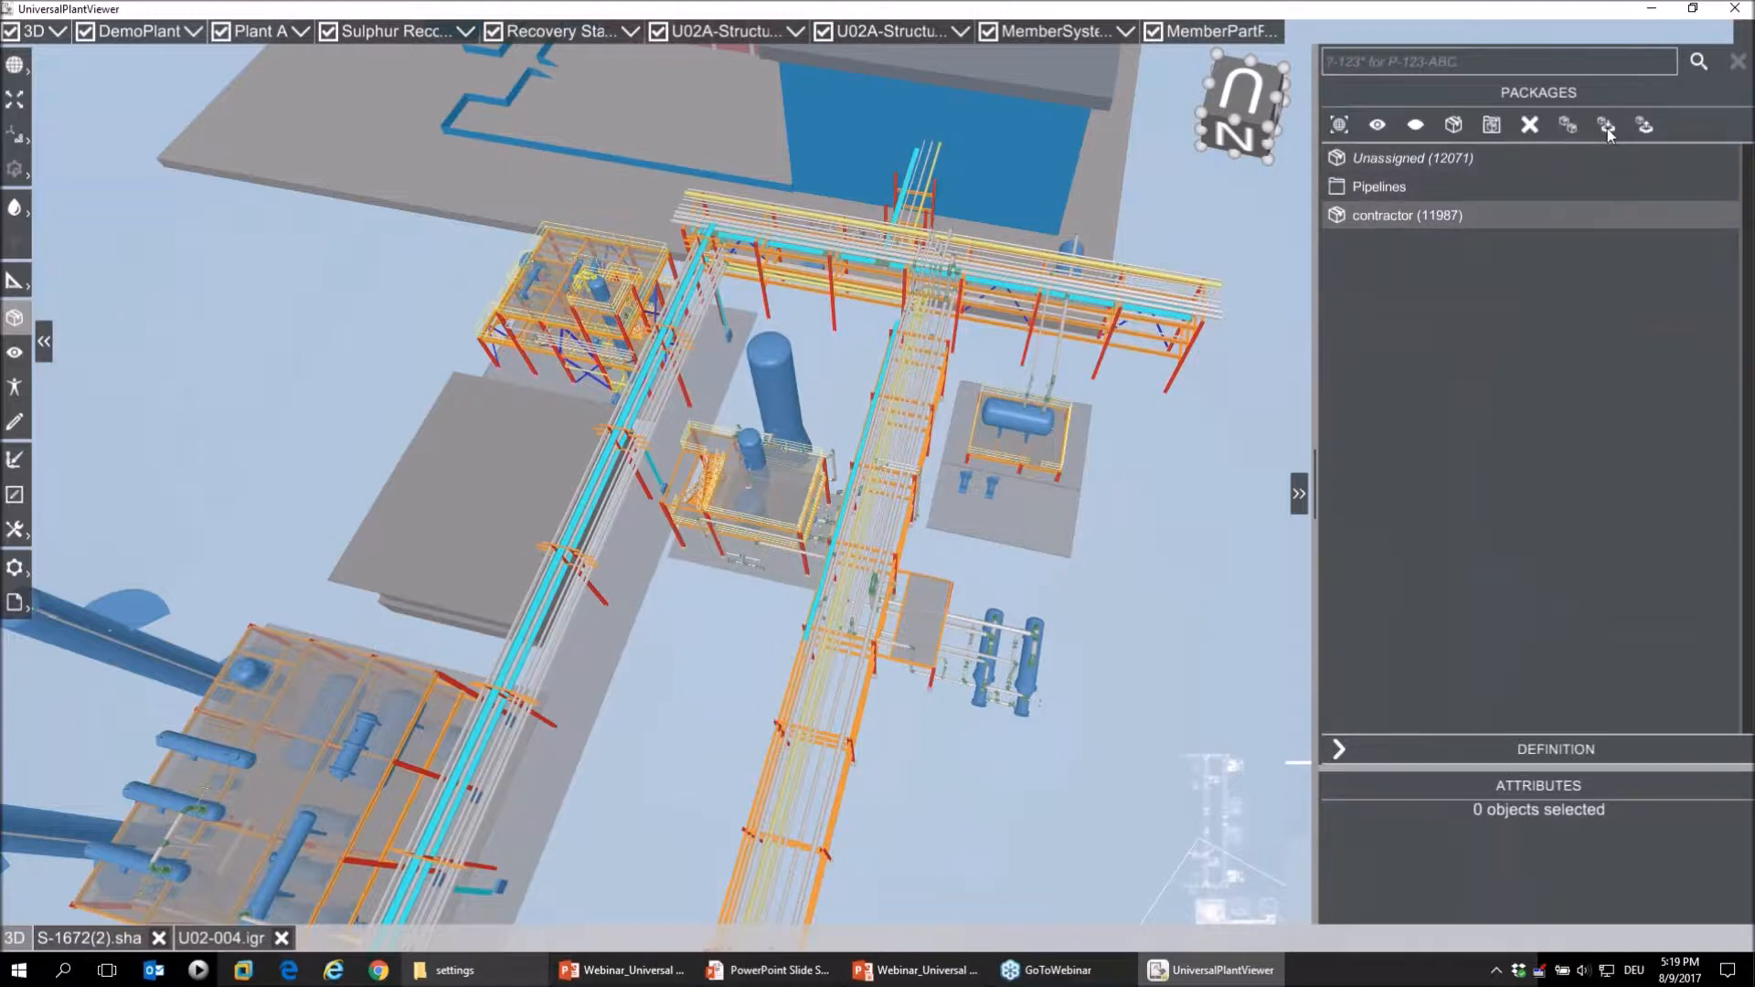
Step: Export the contractor package to D:\ as contractor.xlsx
click(1605, 125)
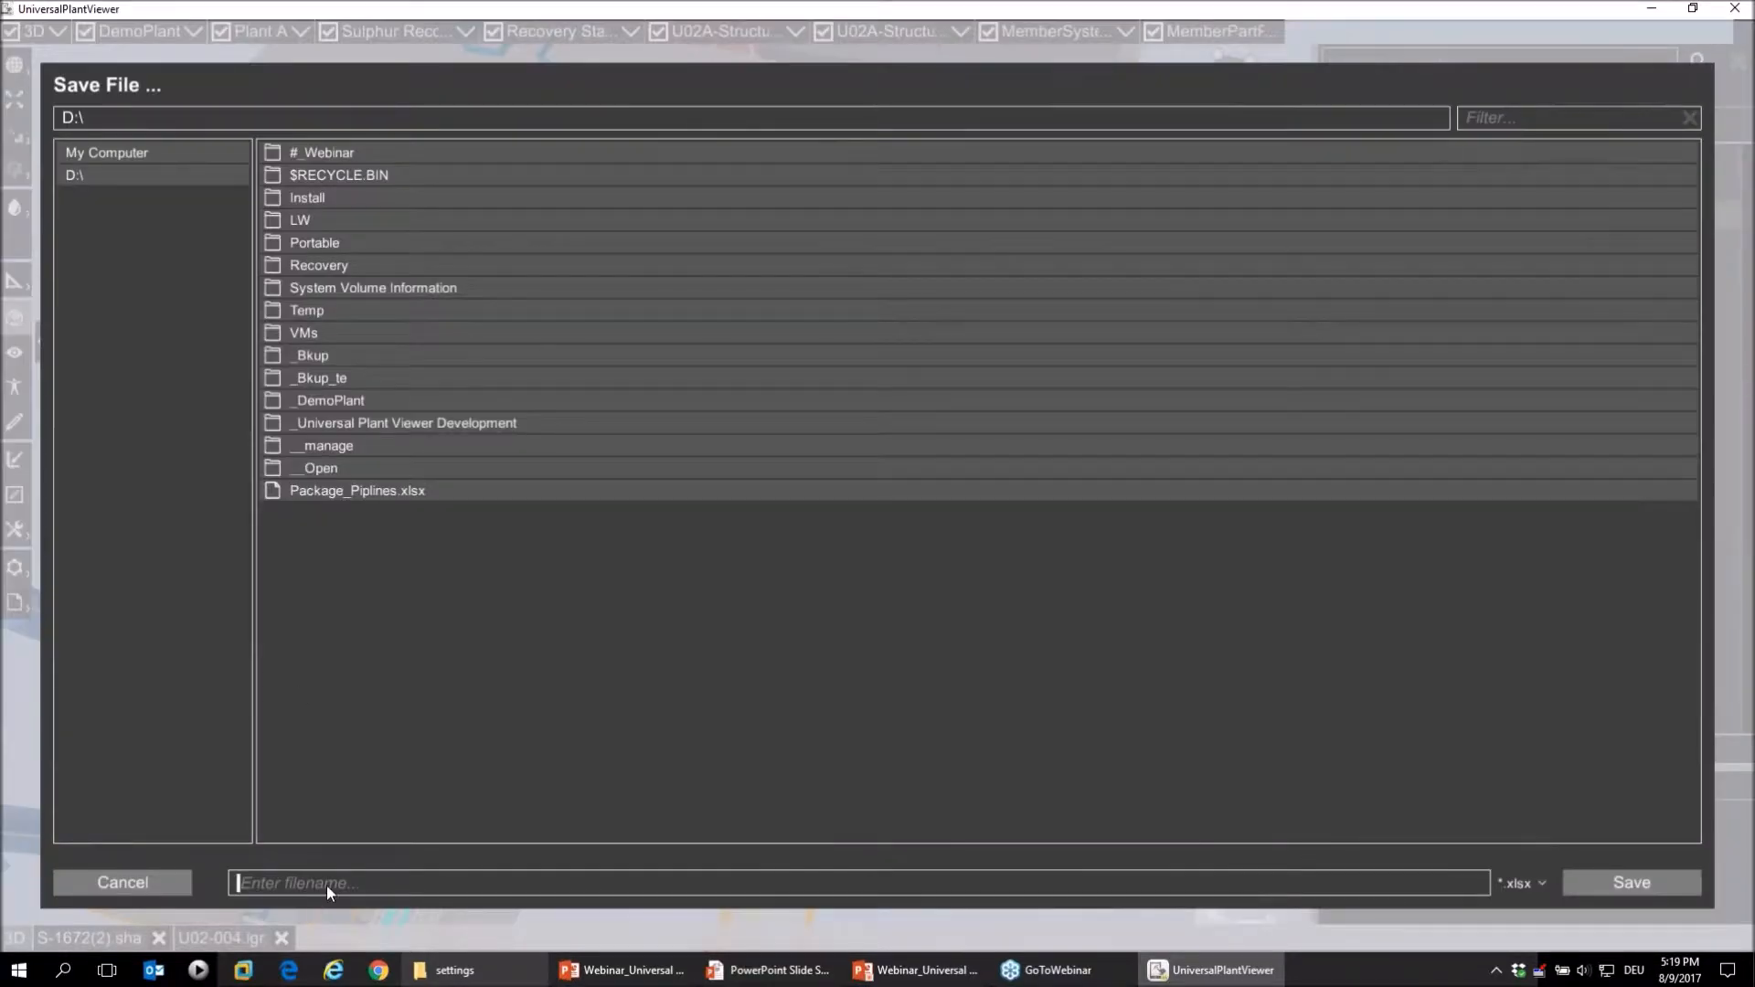
text(contractor)
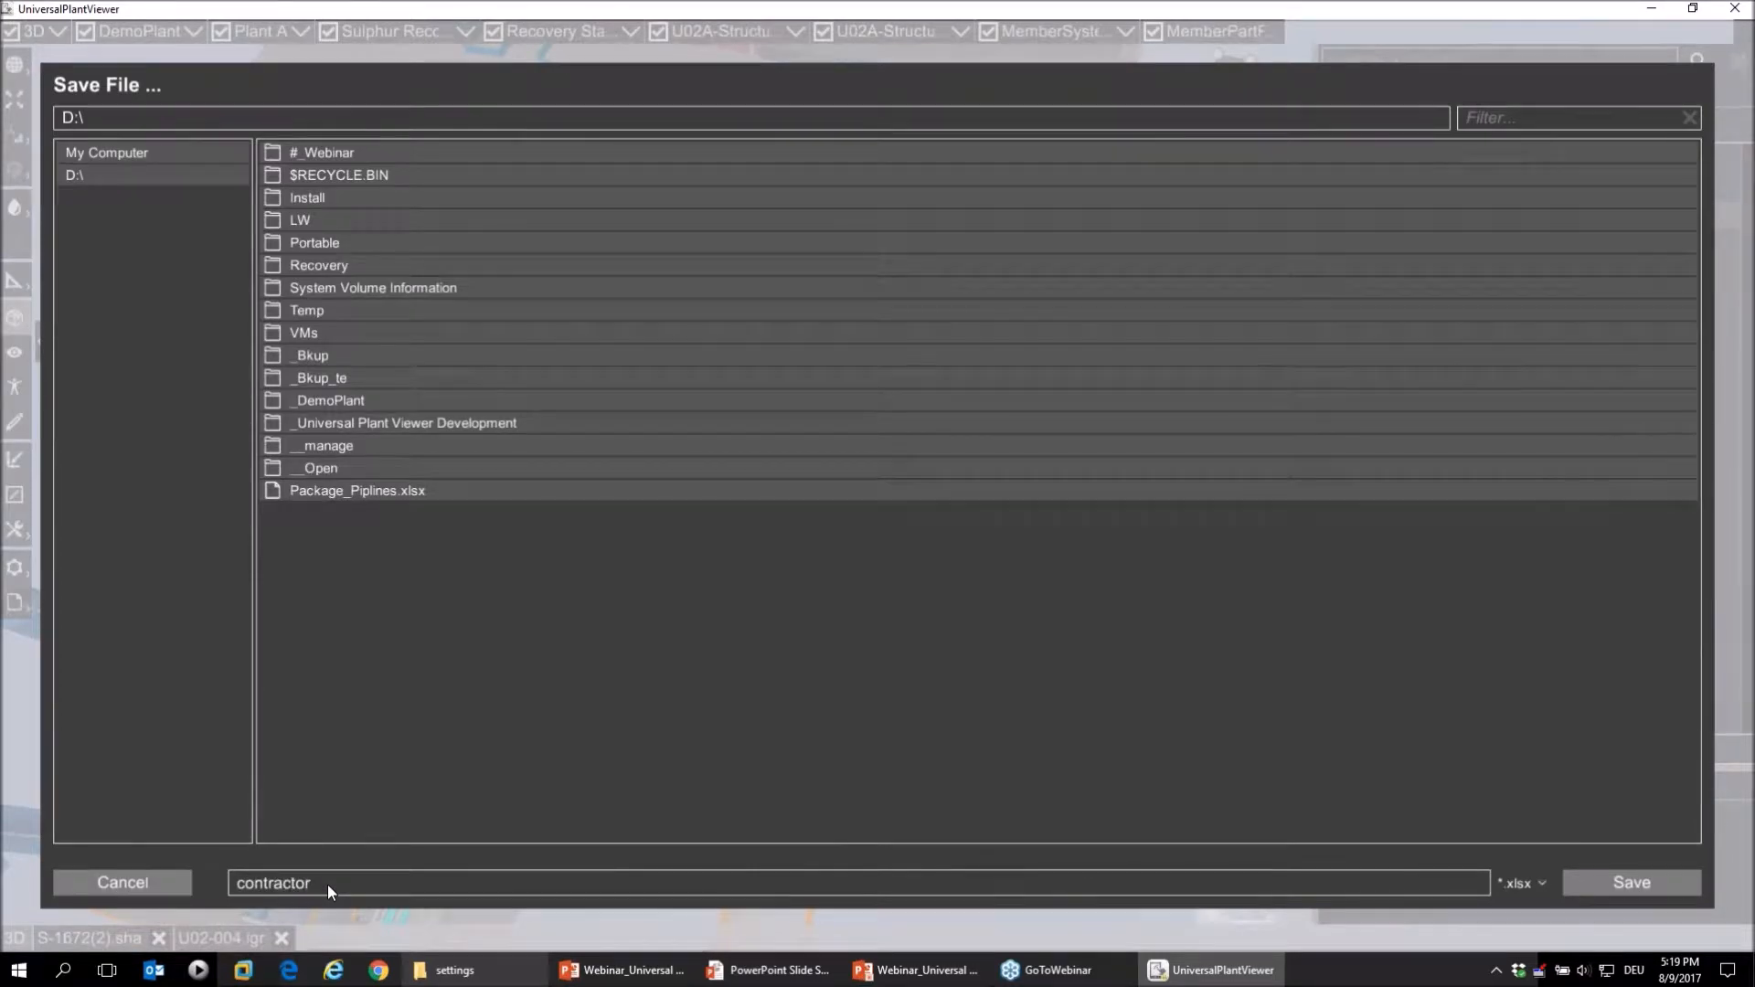
click(1631, 882)
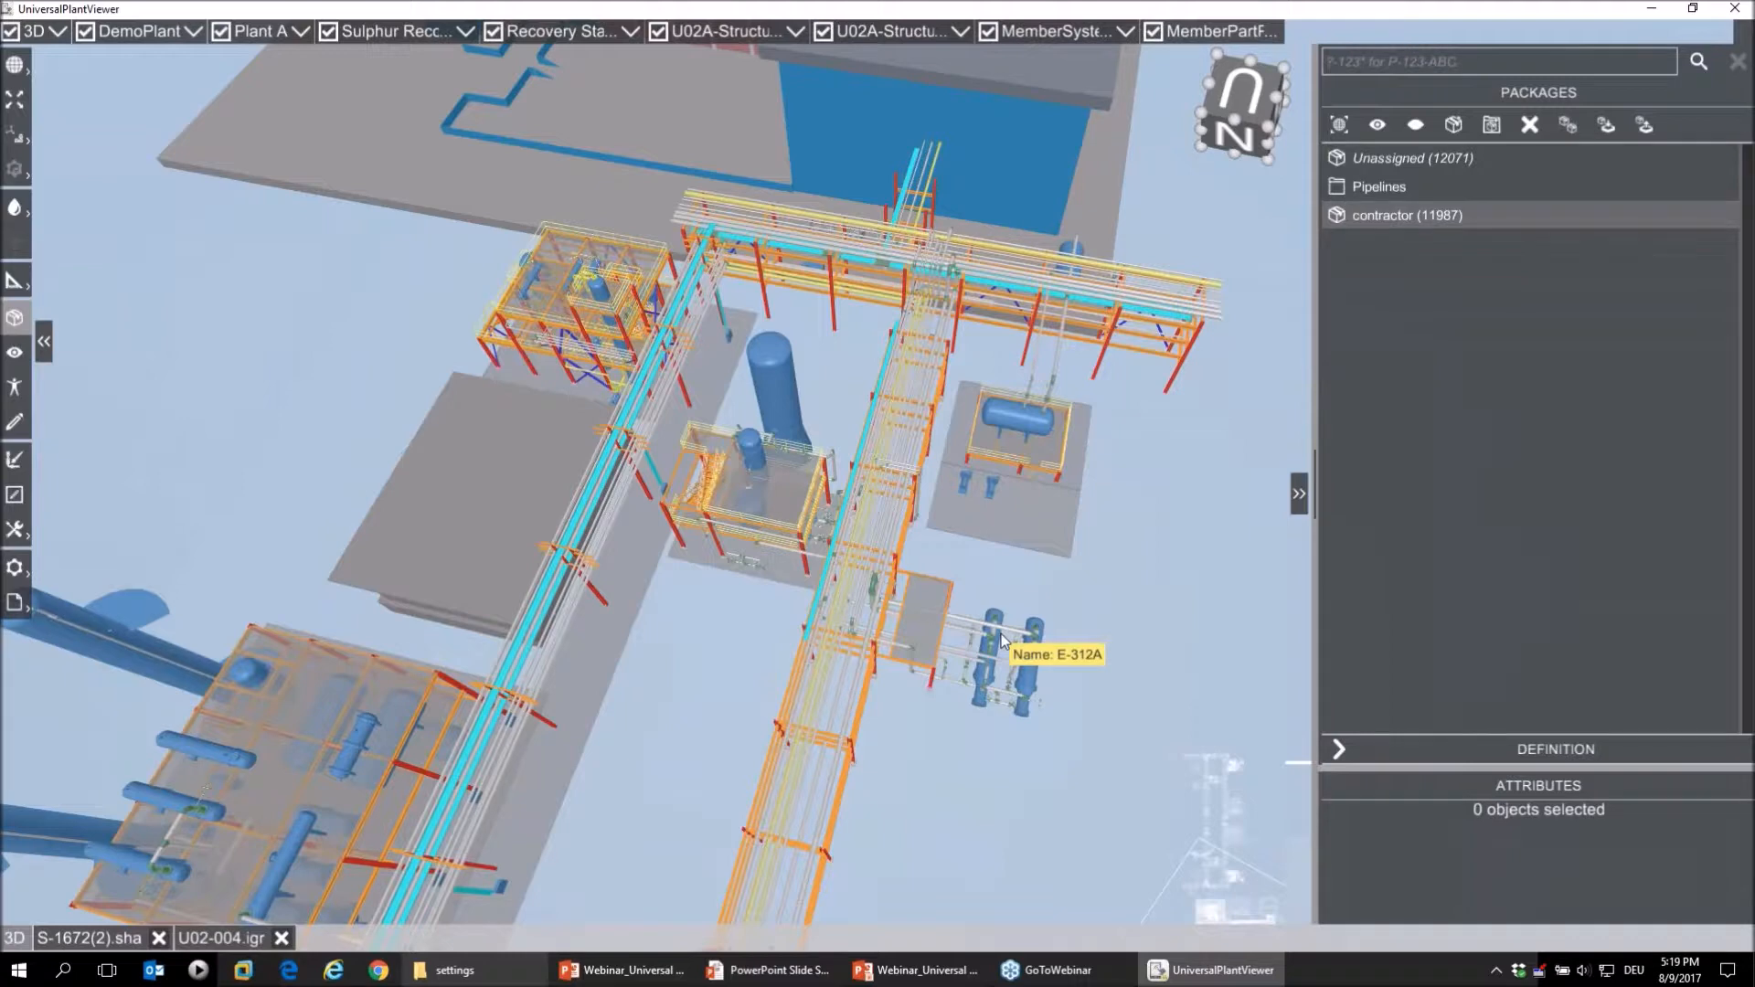
mouse_move(1031, 601)
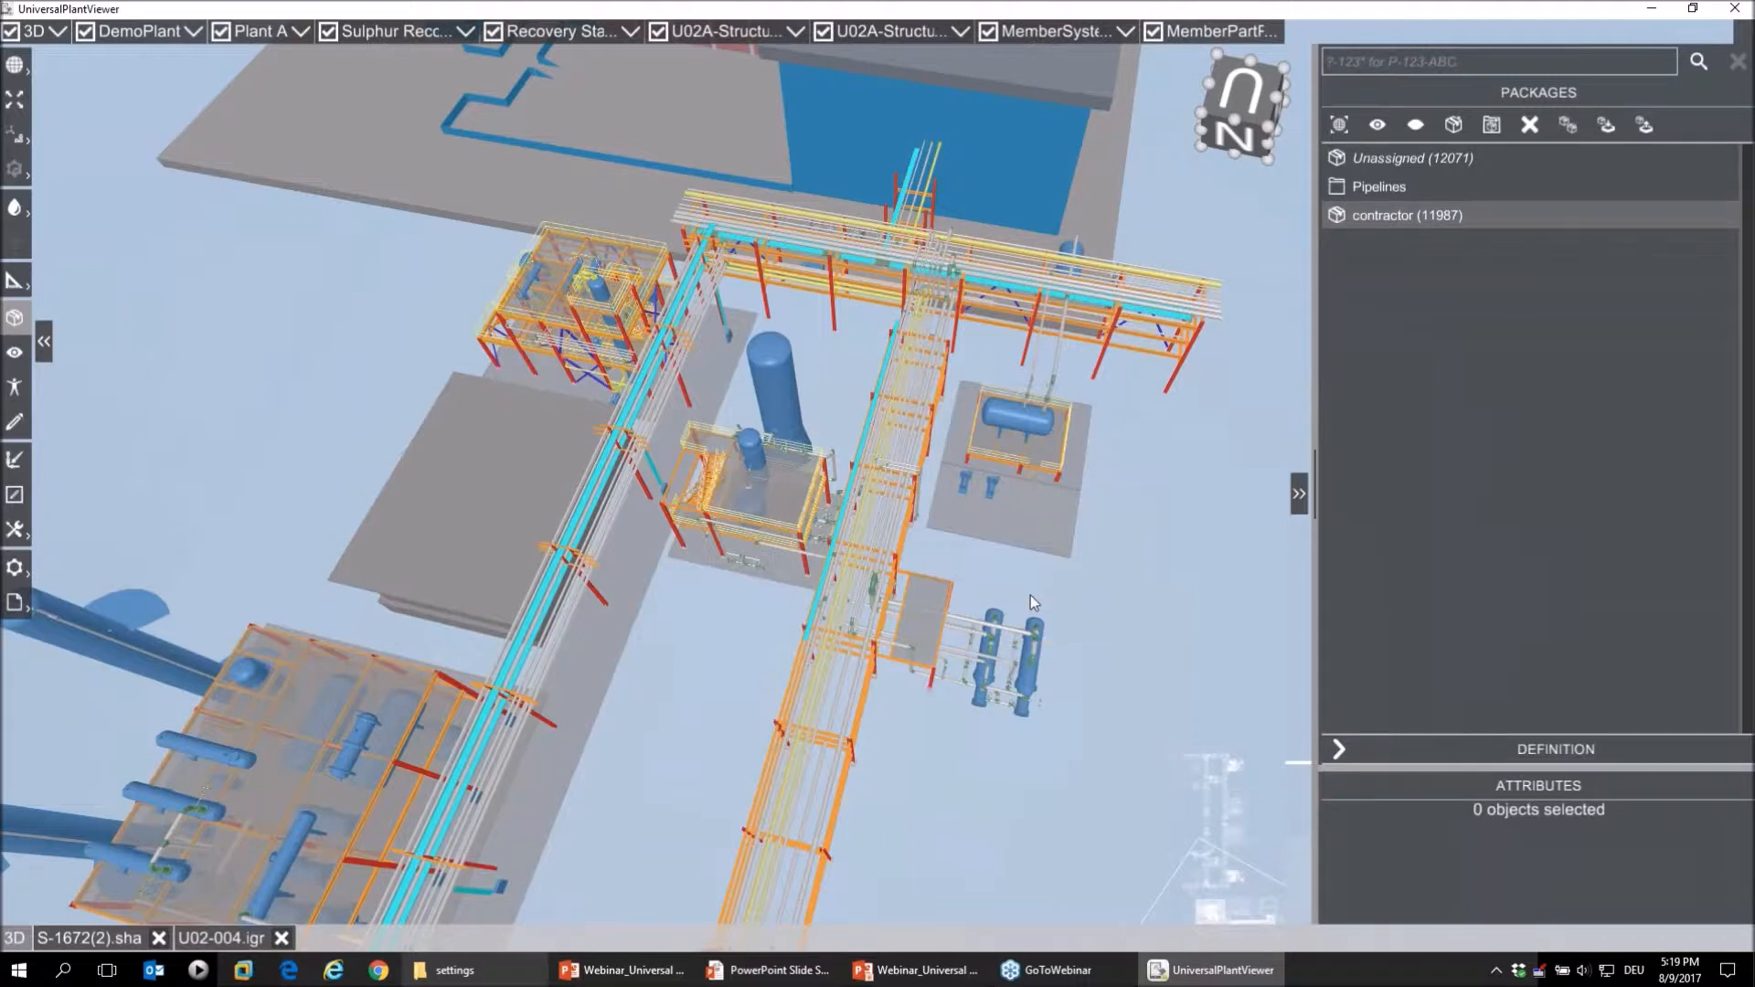
mouse_move(1202, 214)
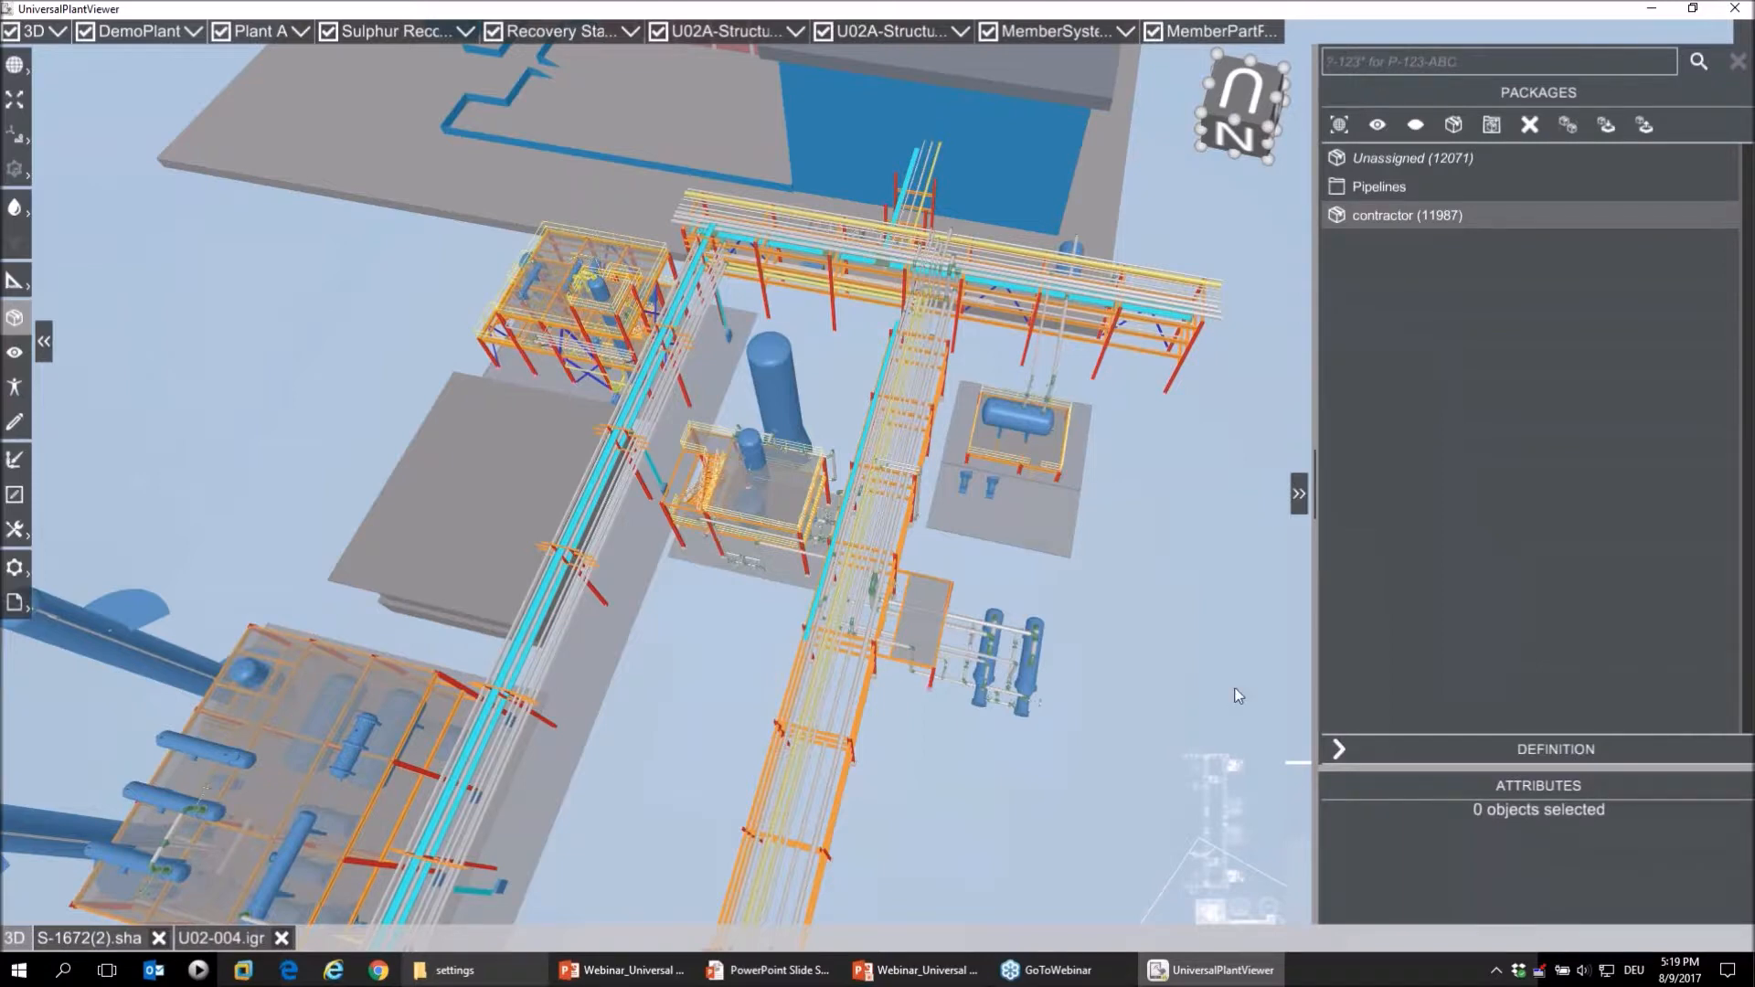
Step: Open the Windows Start menu
click(17, 969)
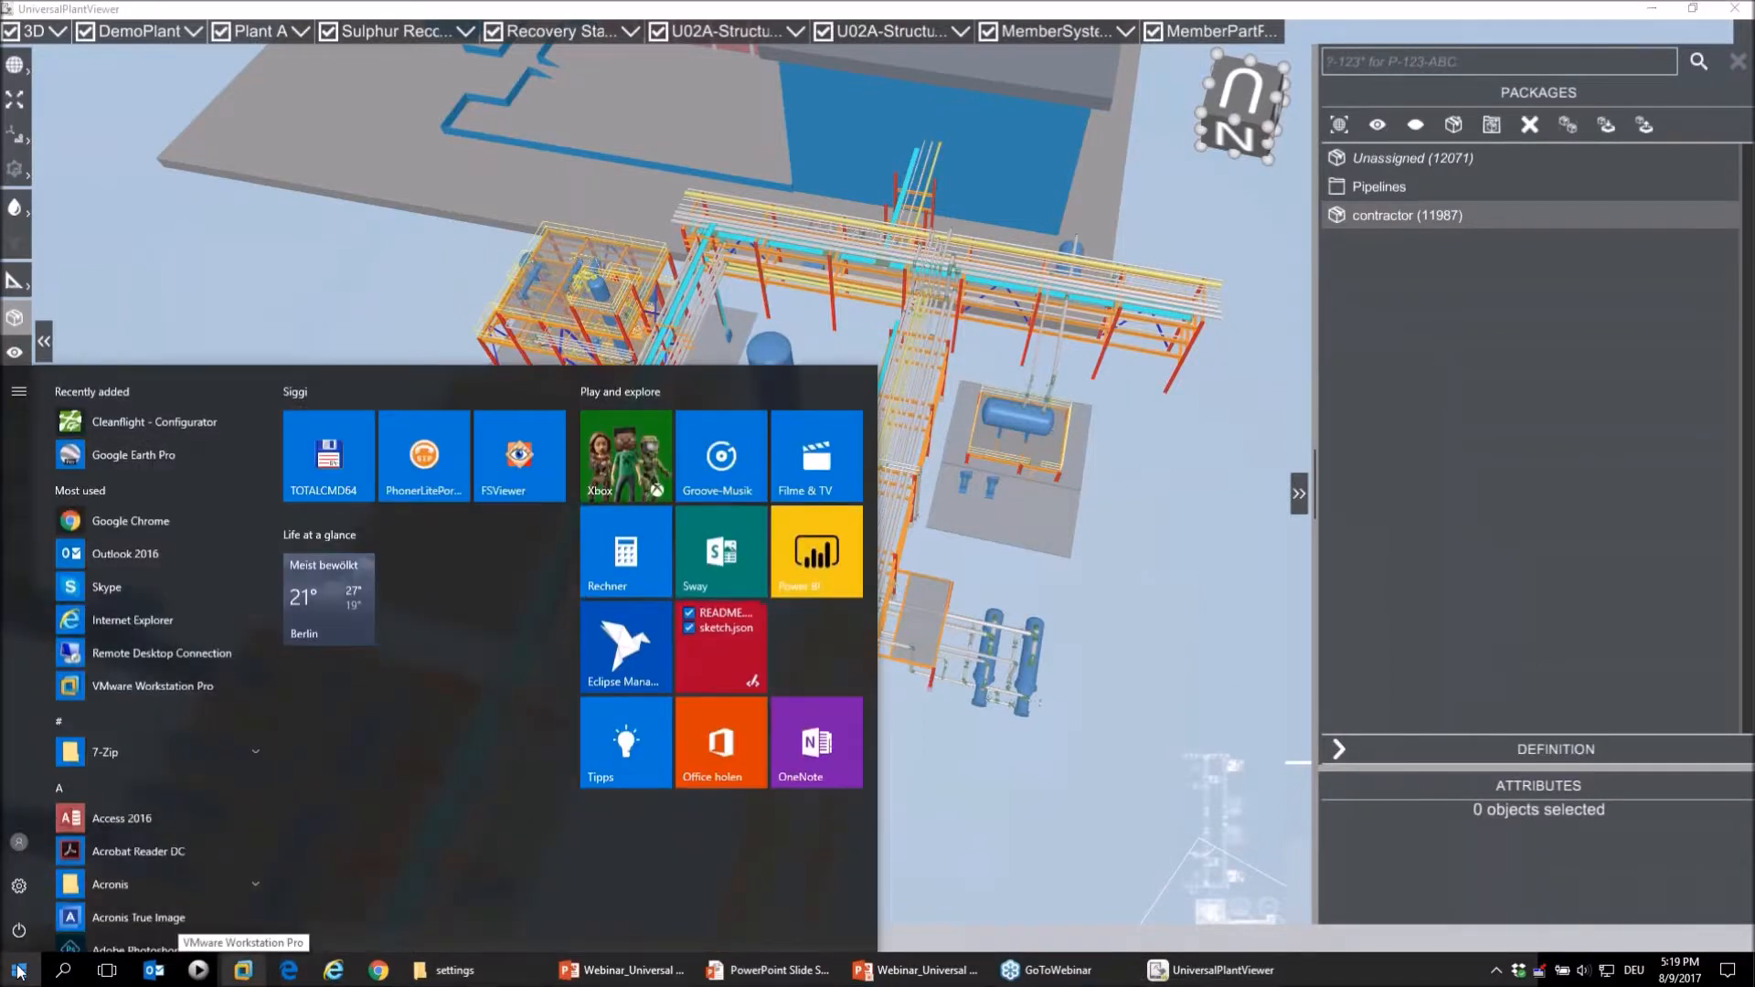
Step: Search for and launch Universal Plant Viewer Builder
text(universal Plant Viewer Builder)
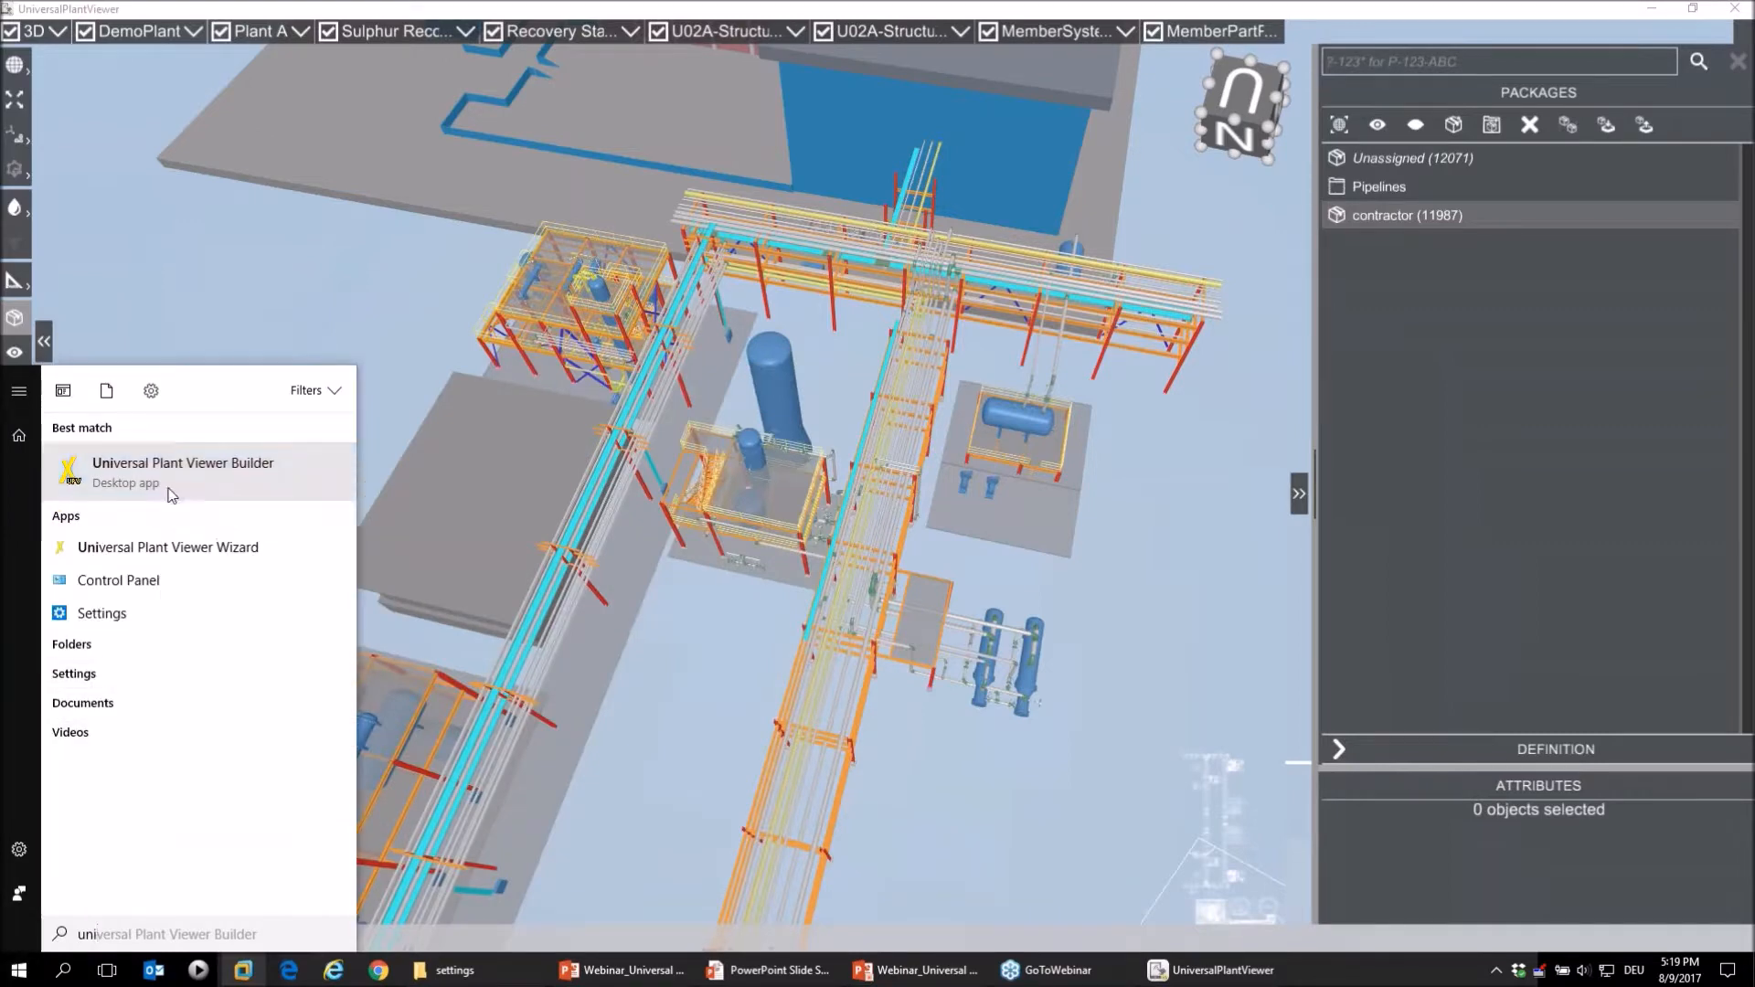
click(183, 470)
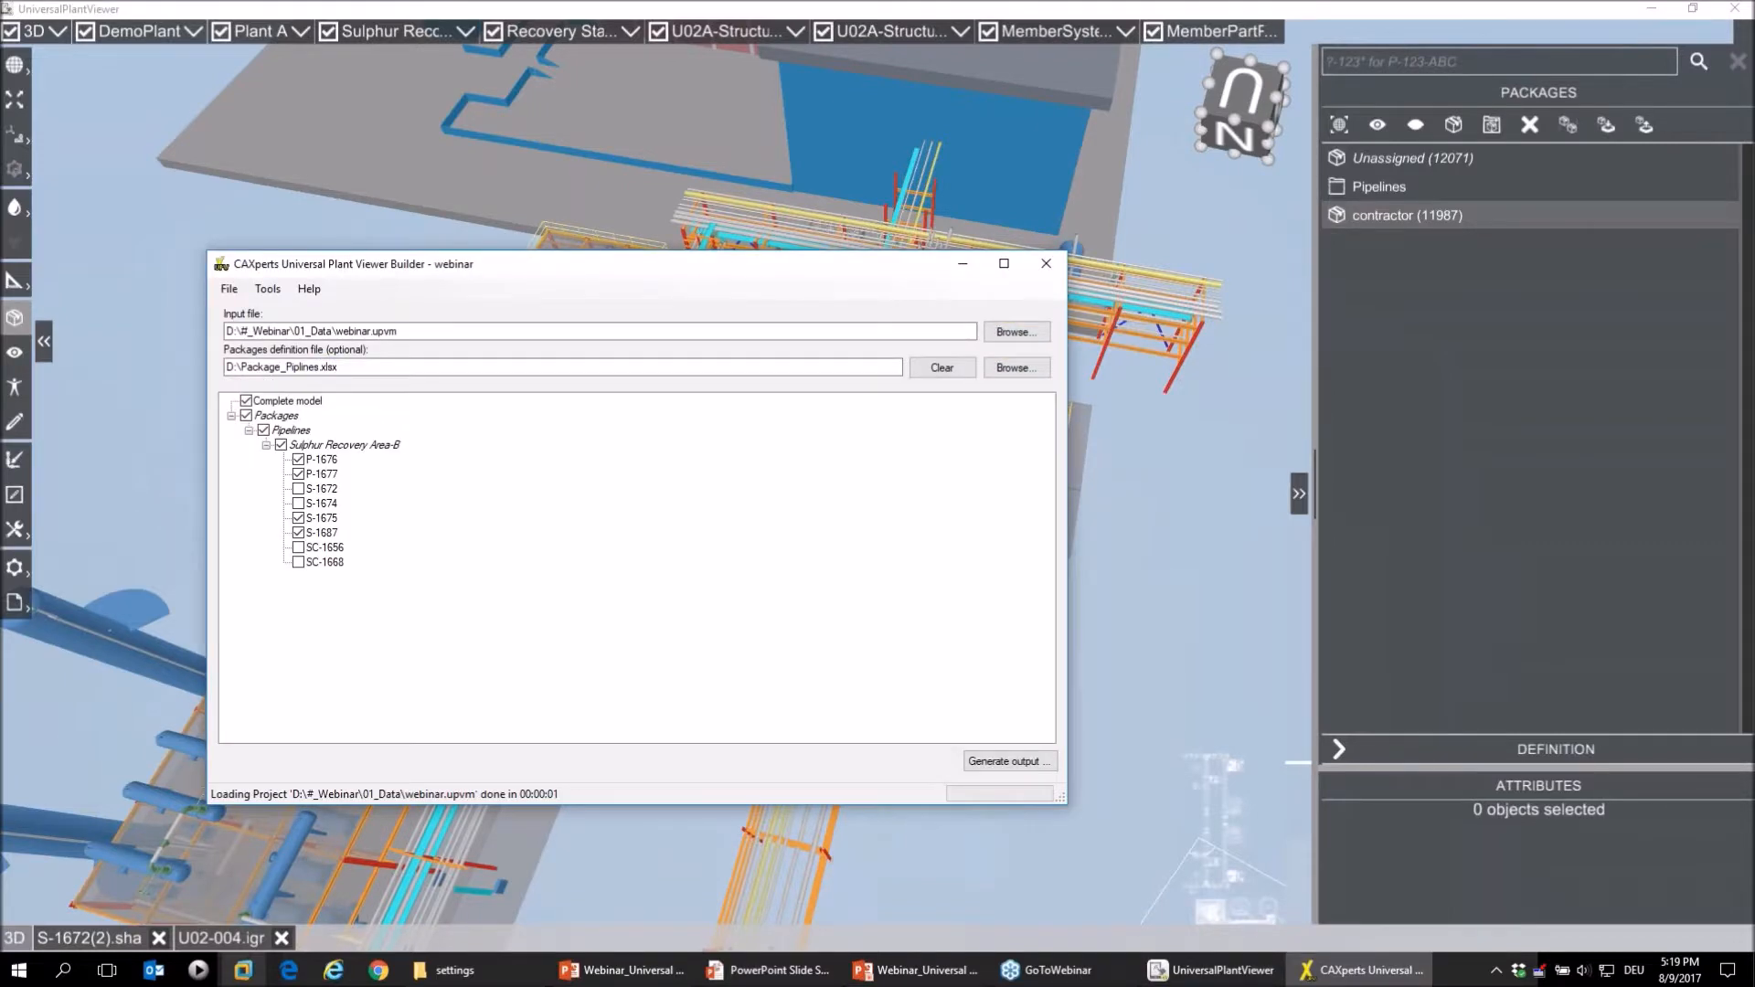
Step: Replace the packages definition file with D:\contractor.xlsx
click(942, 368)
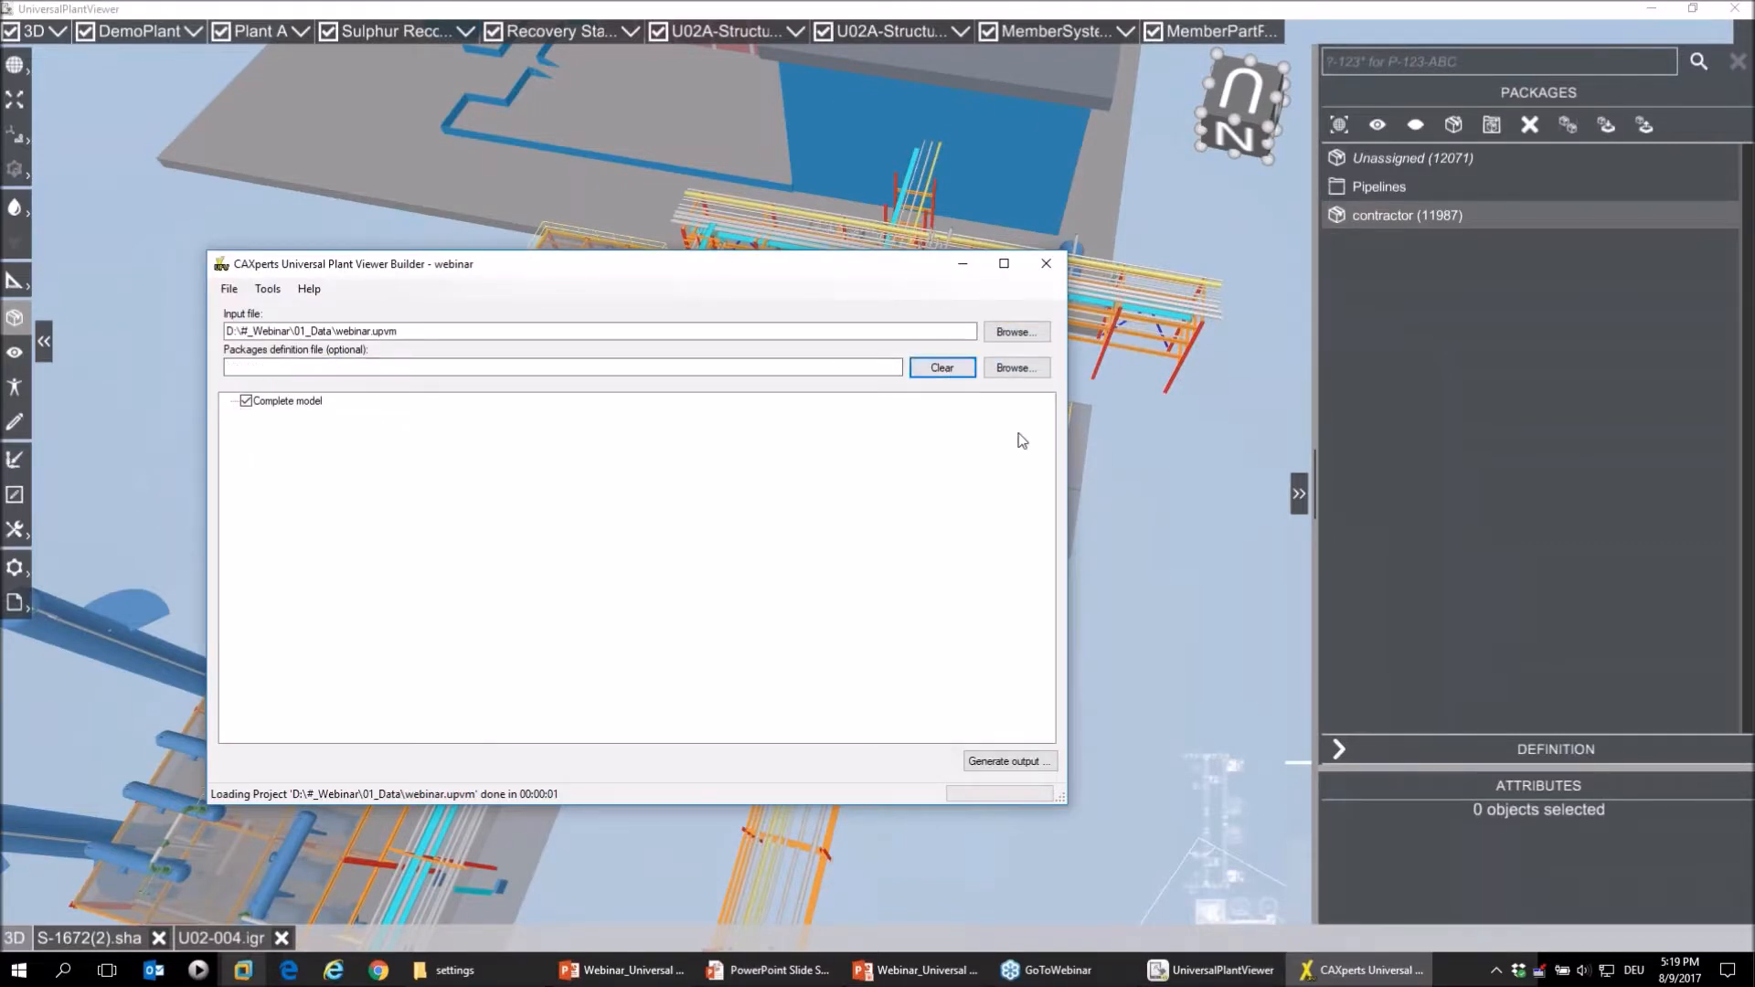
click(1013, 368)
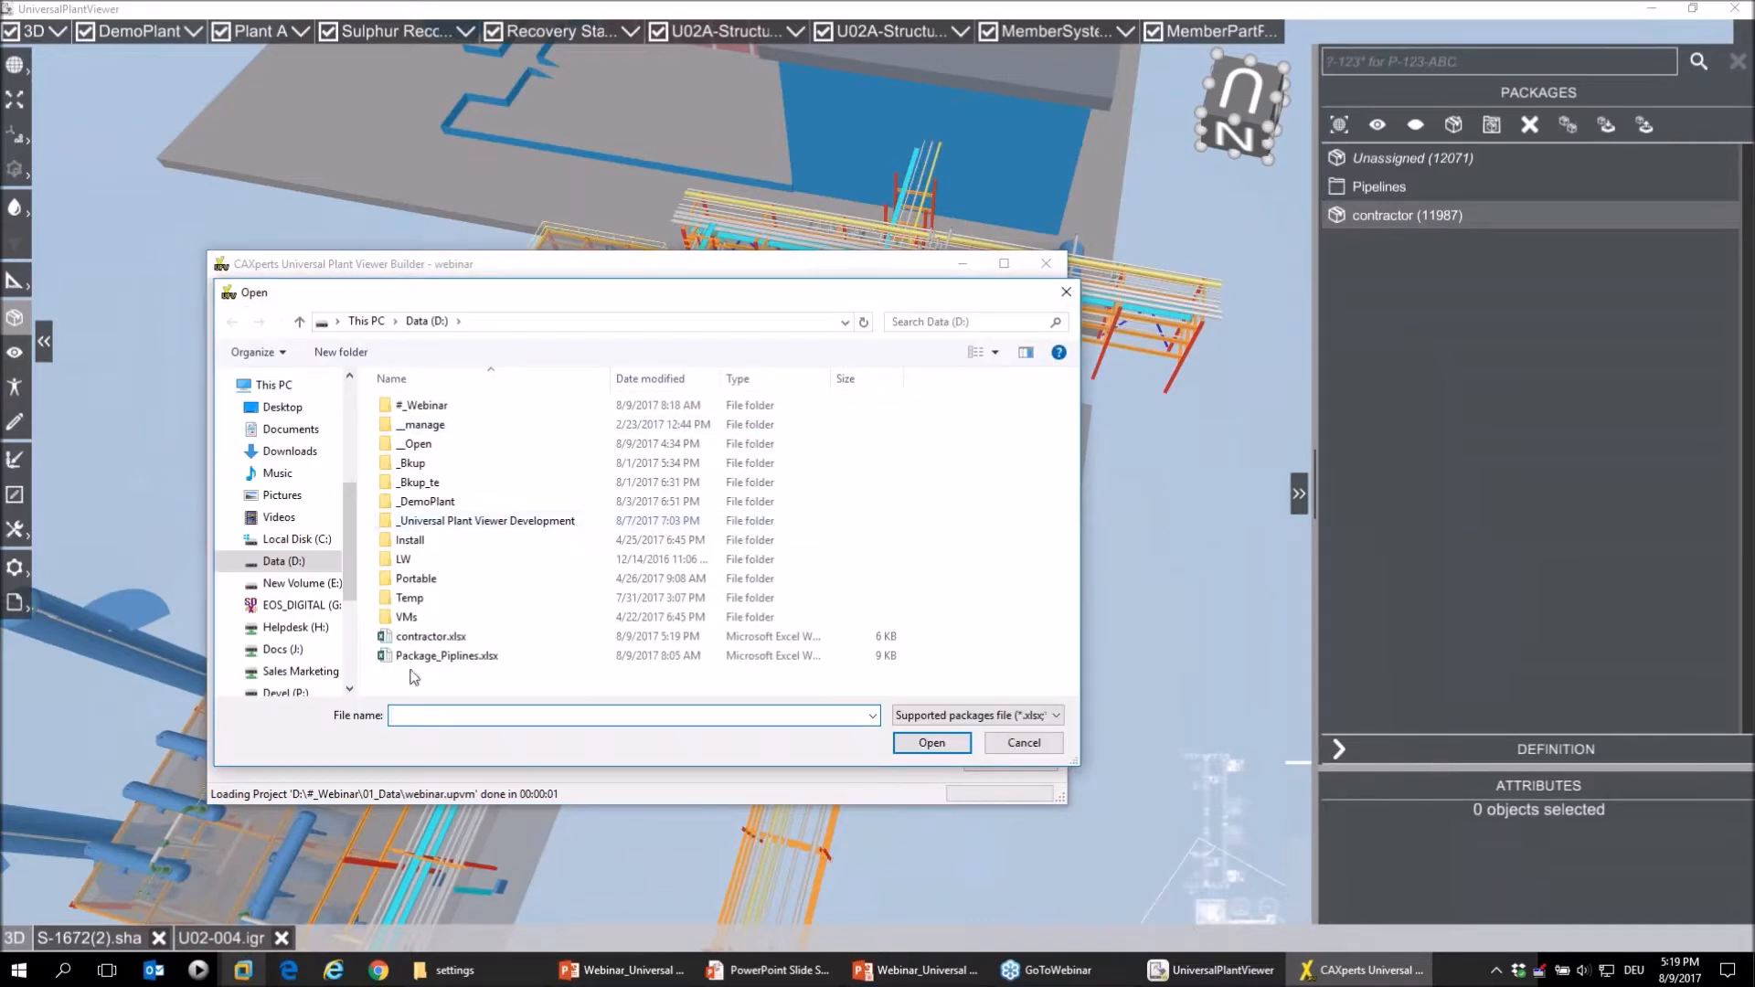
click(431, 636)
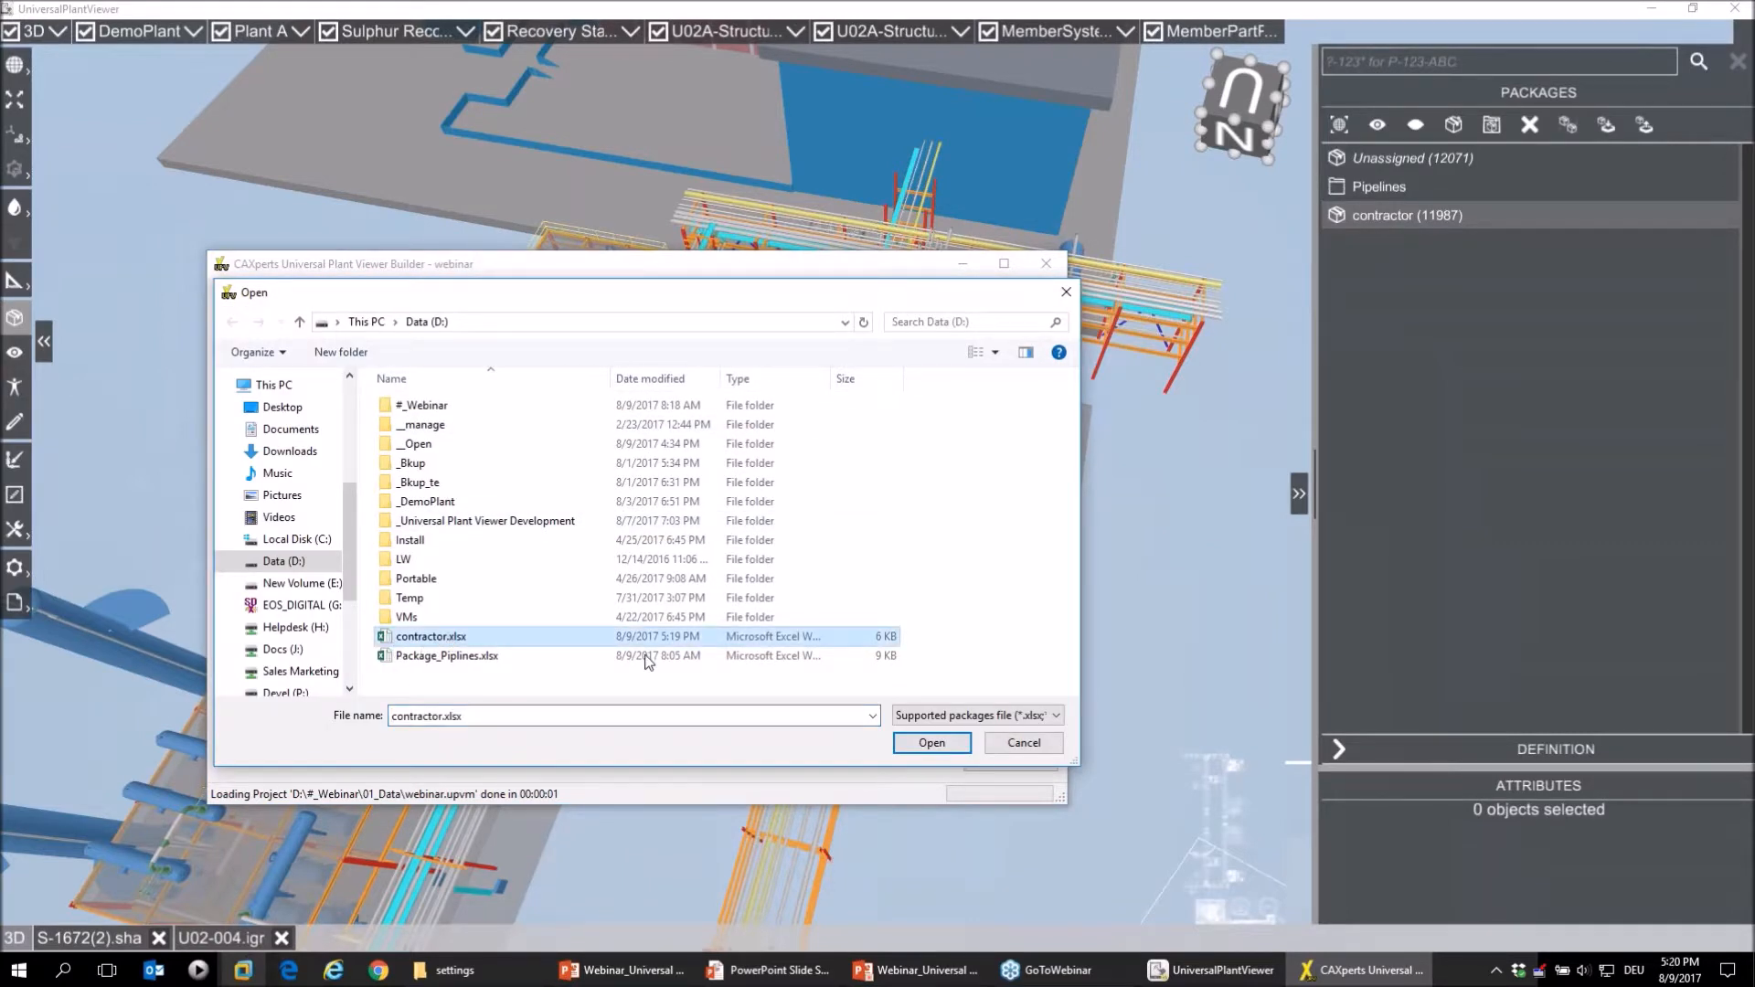
click(931, 742)
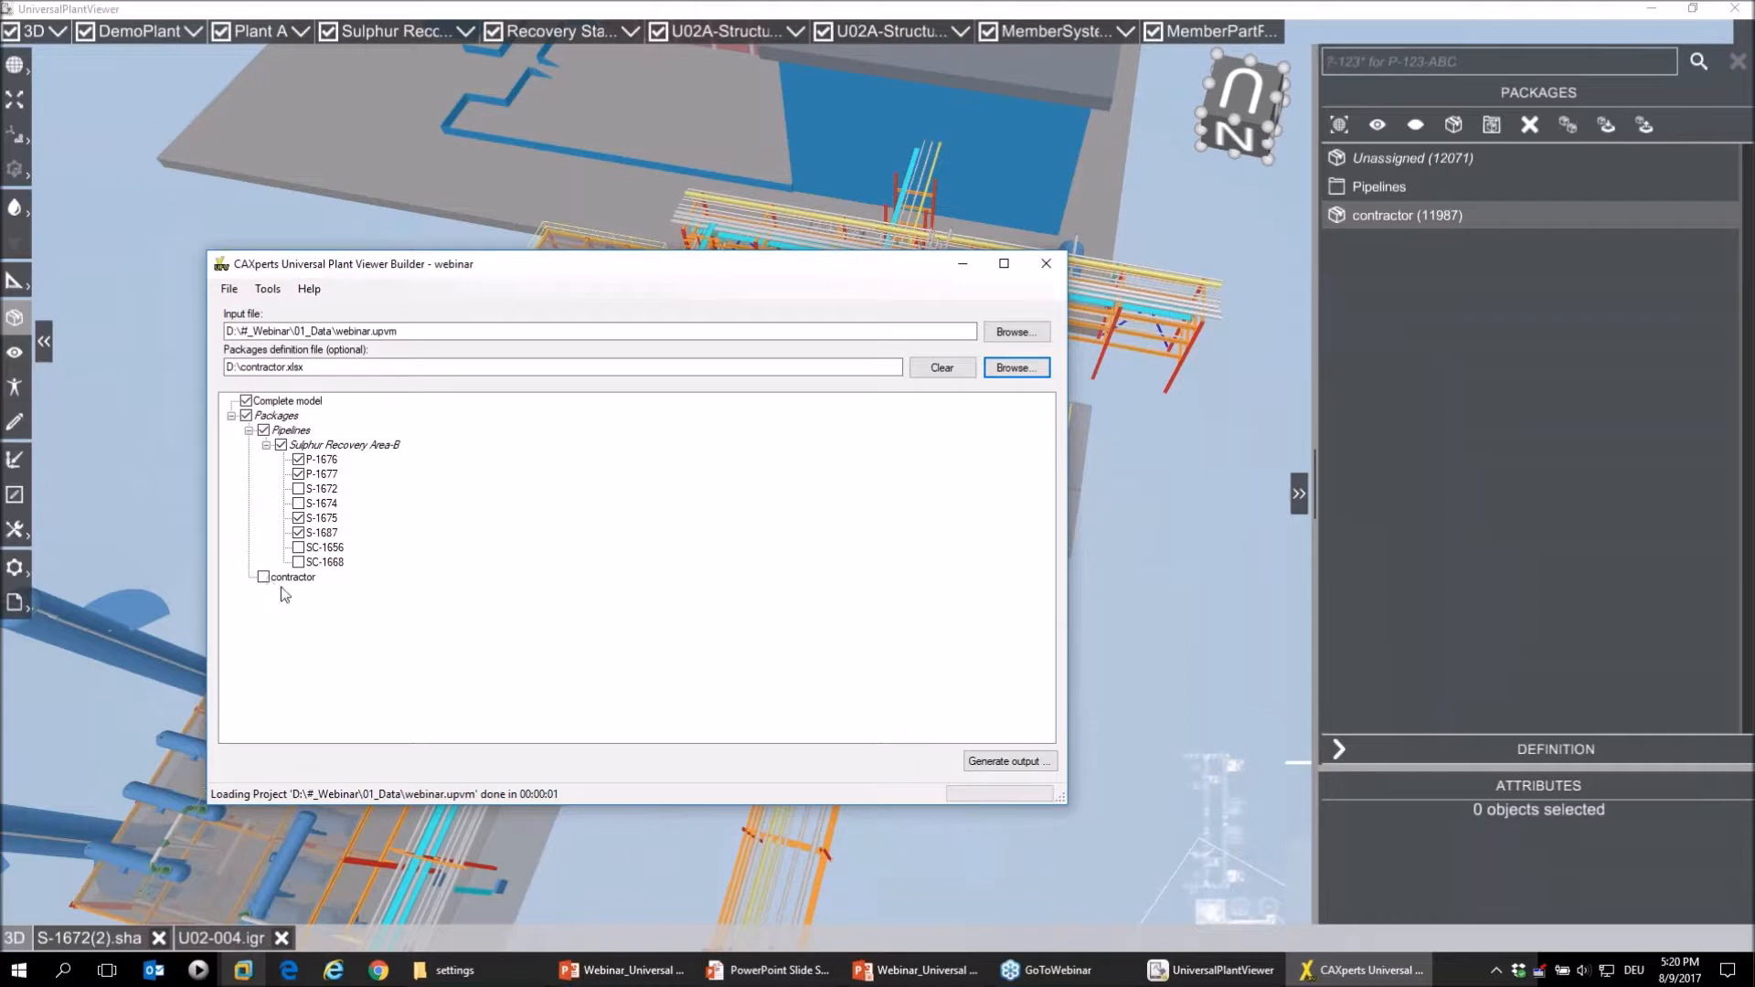
mouse_move(294, 608)
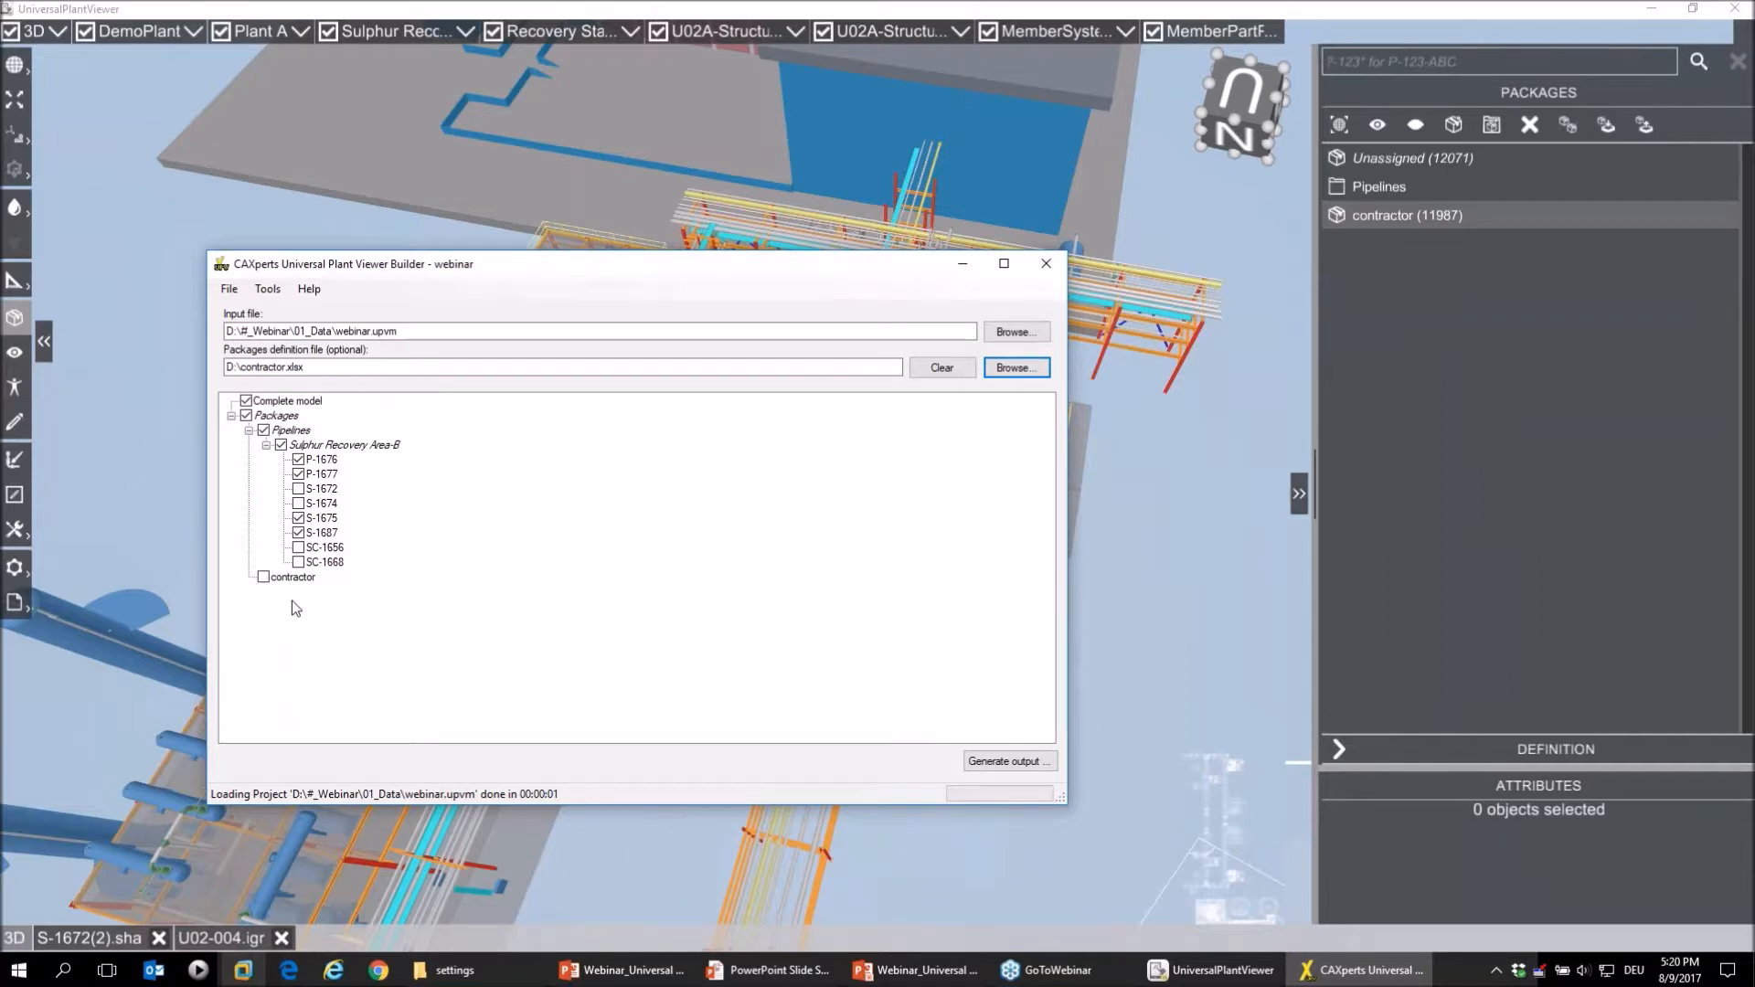
Step: Clear the Packages checkbox to drop the Pipelines lines, then tick contractor
click(245, 416)
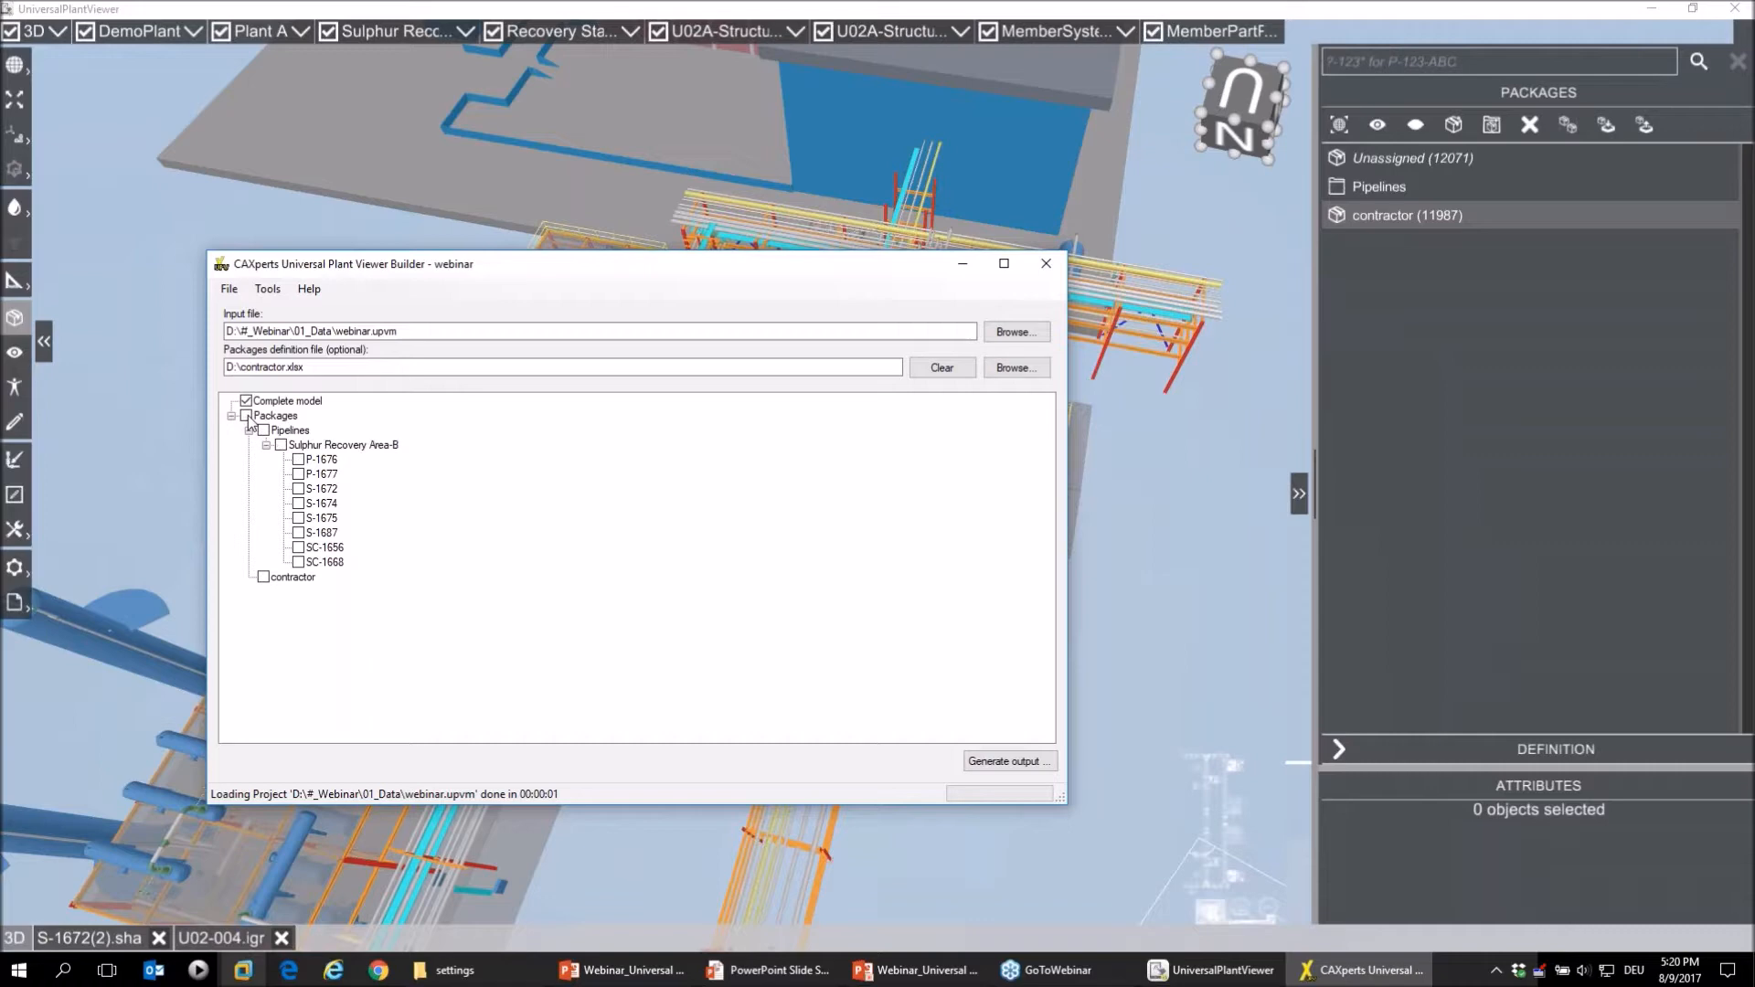
click(245, 415)
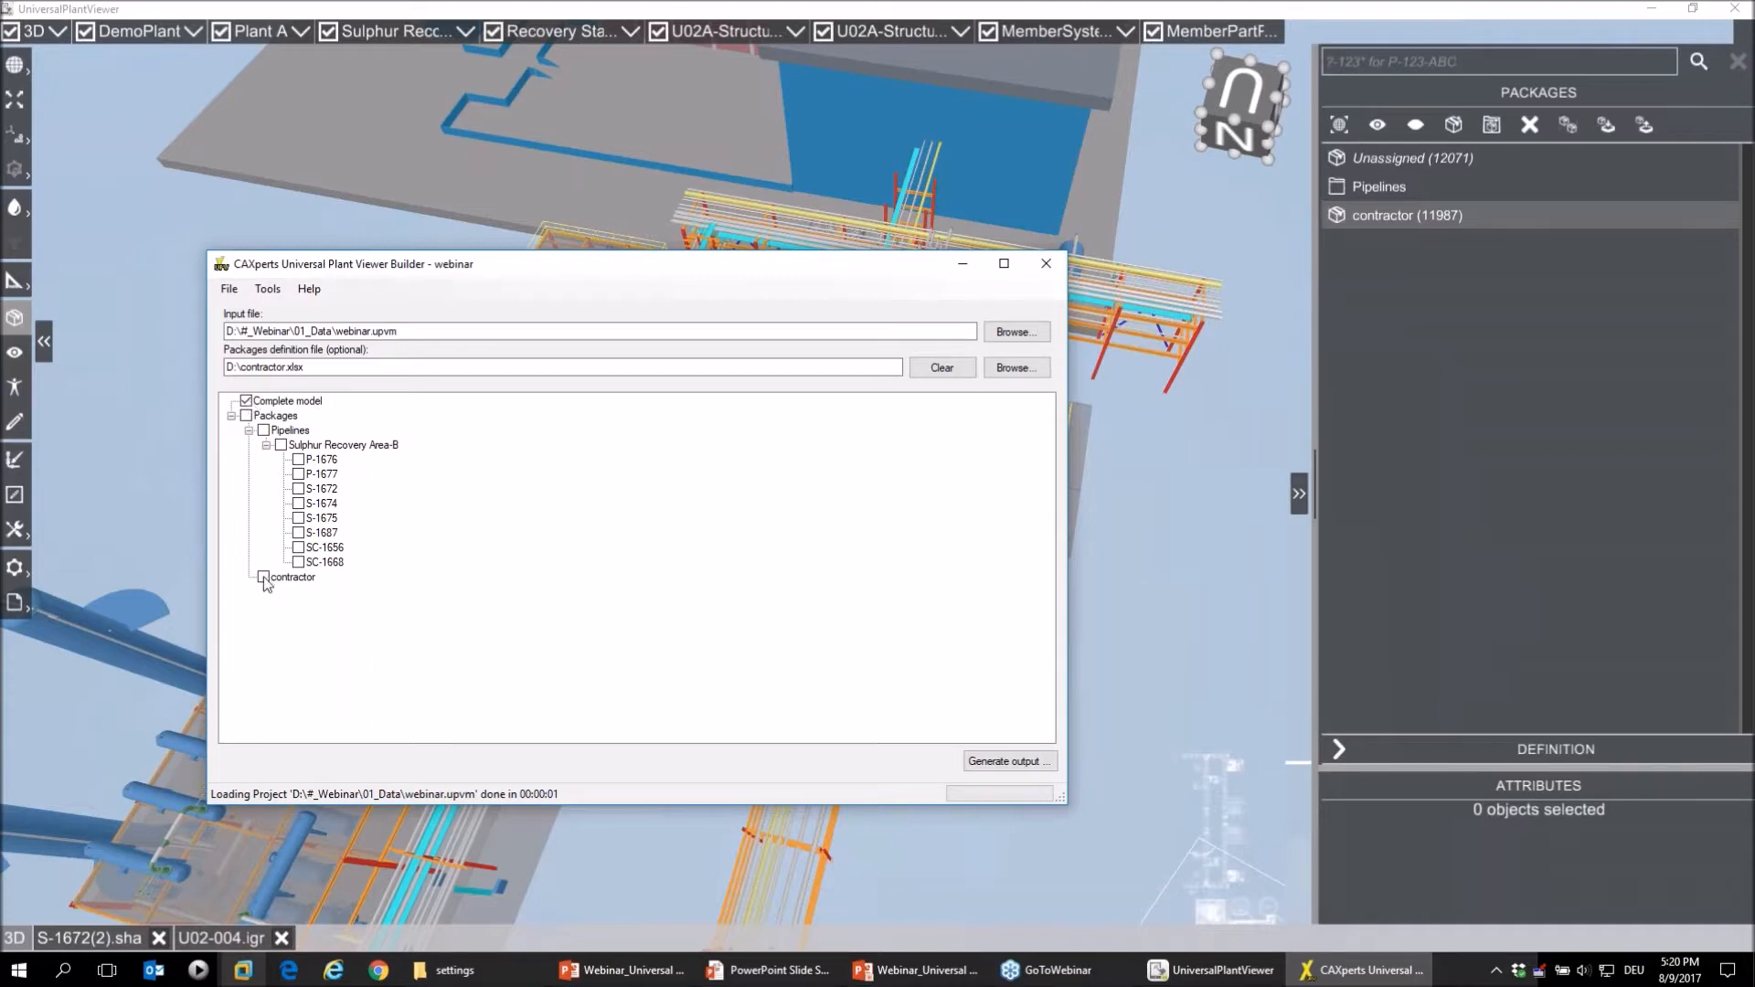
click(262, 577)
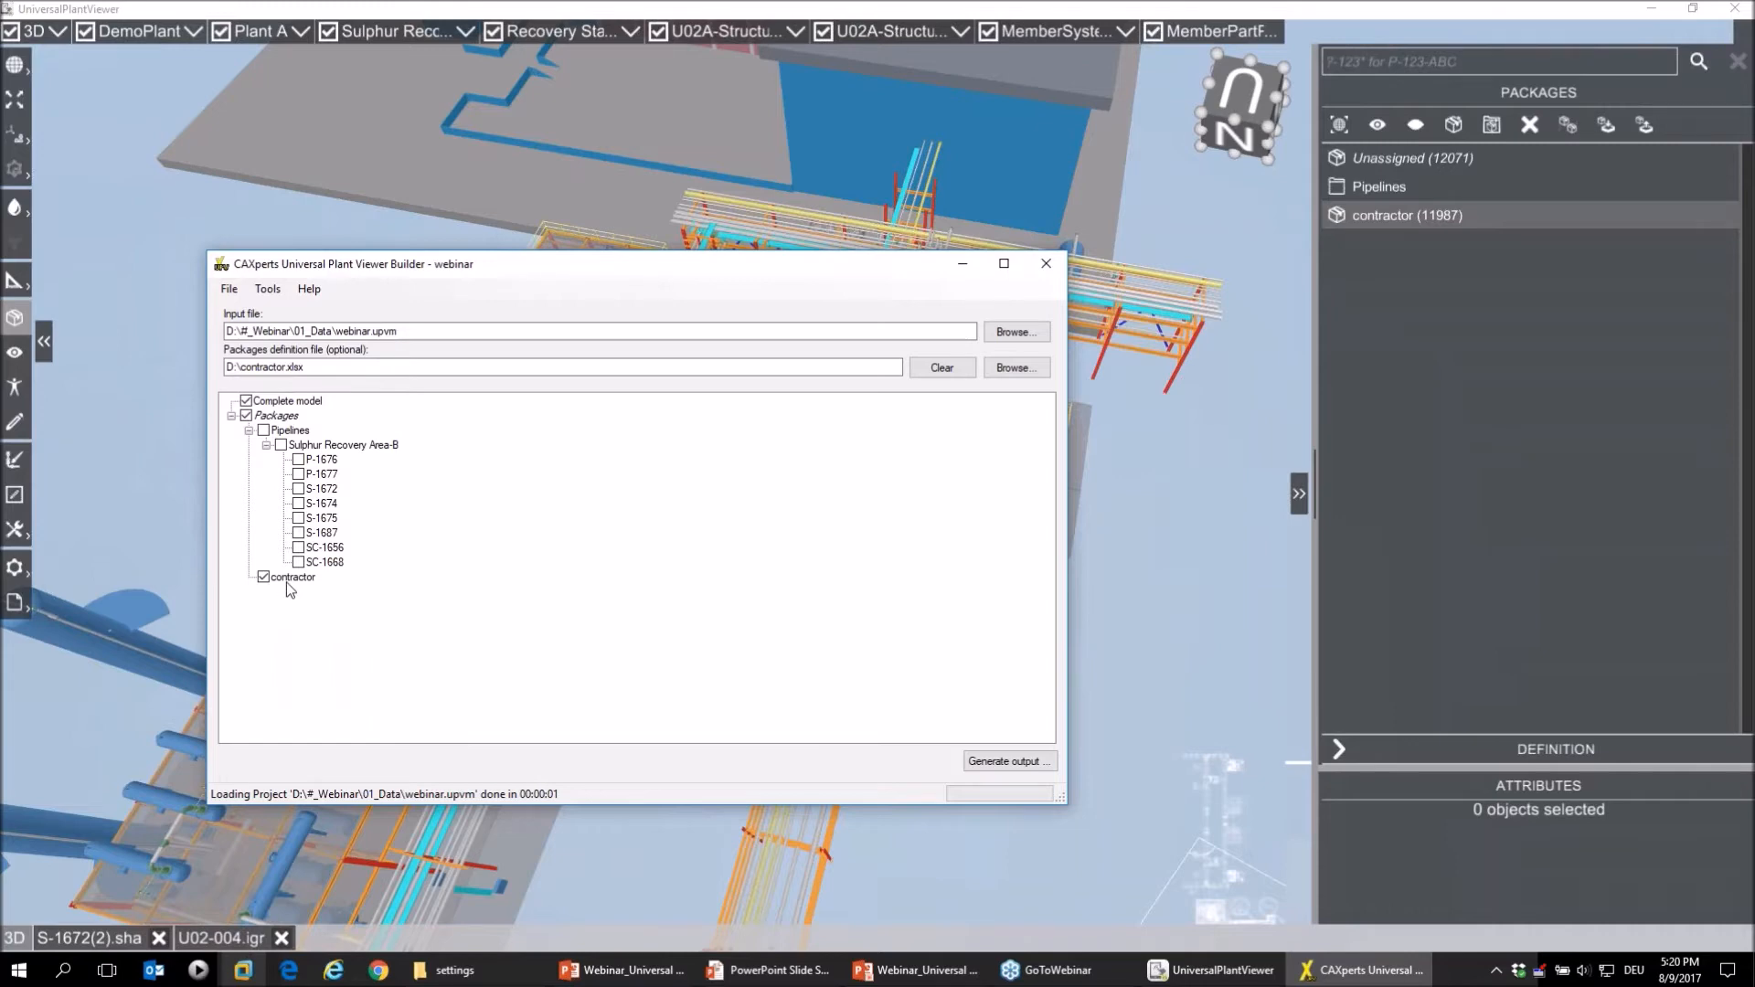
Step: Drag the Builder window to reposition it near the centre of the screen
drag(348, 264, 907, 175)
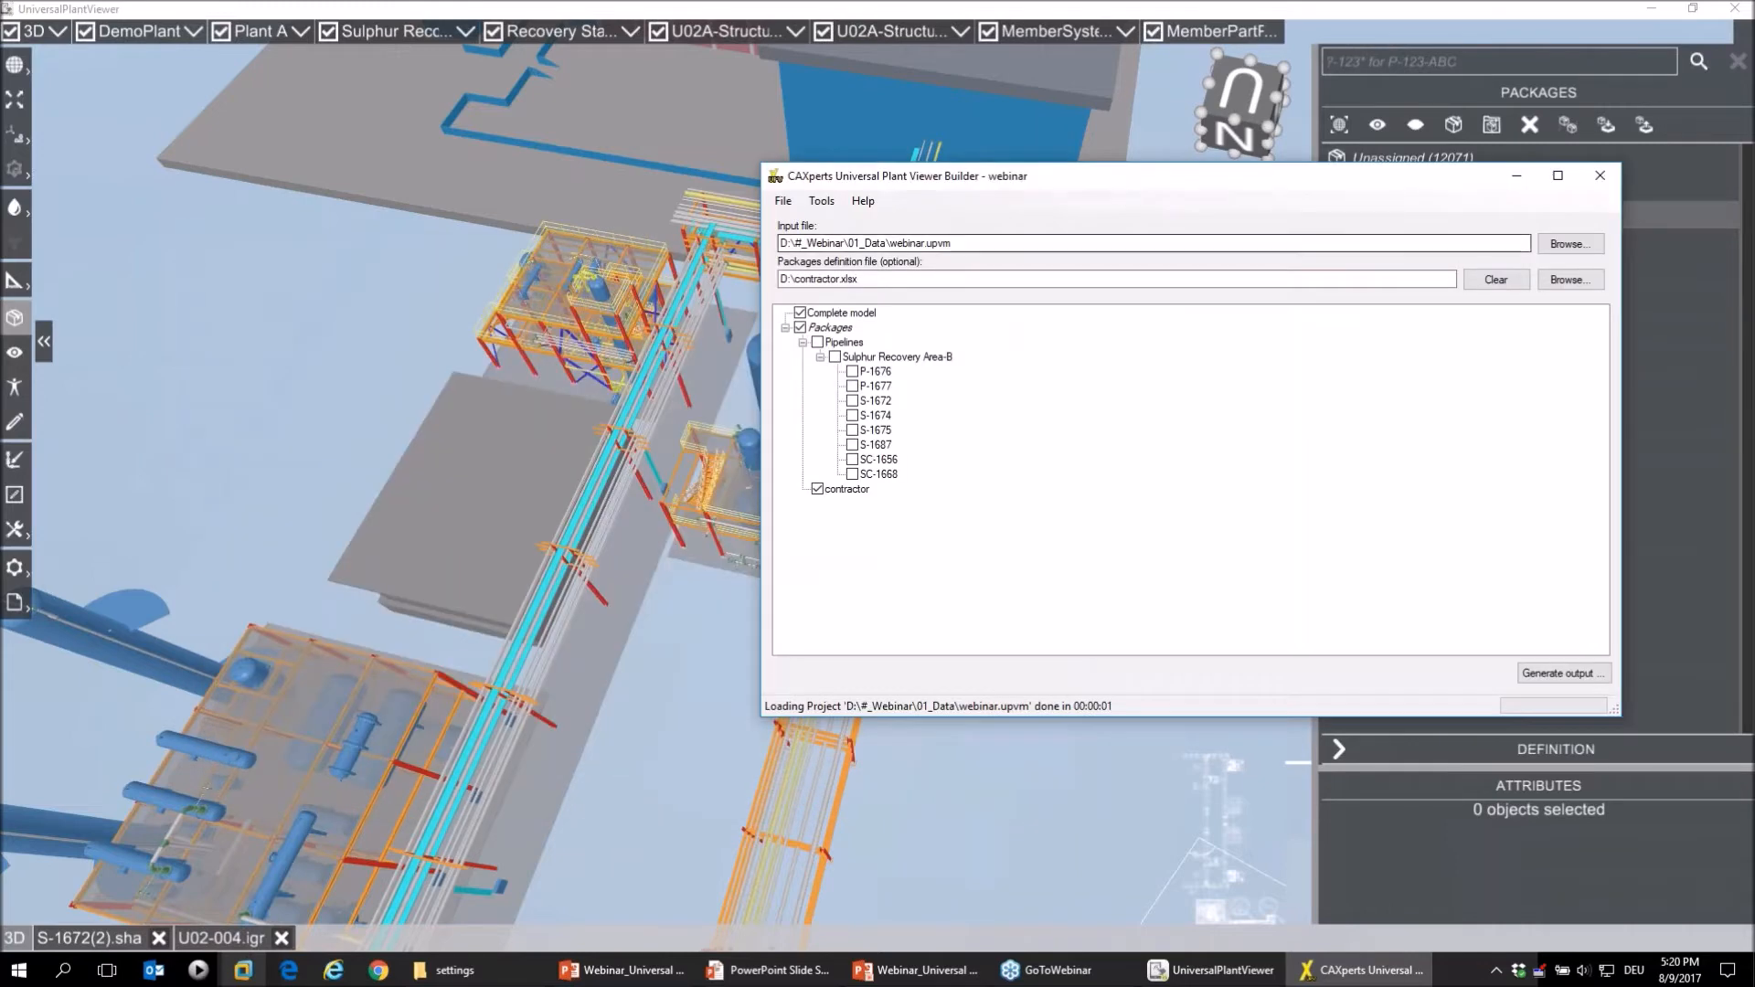
drag(907, 175, 470, 195)
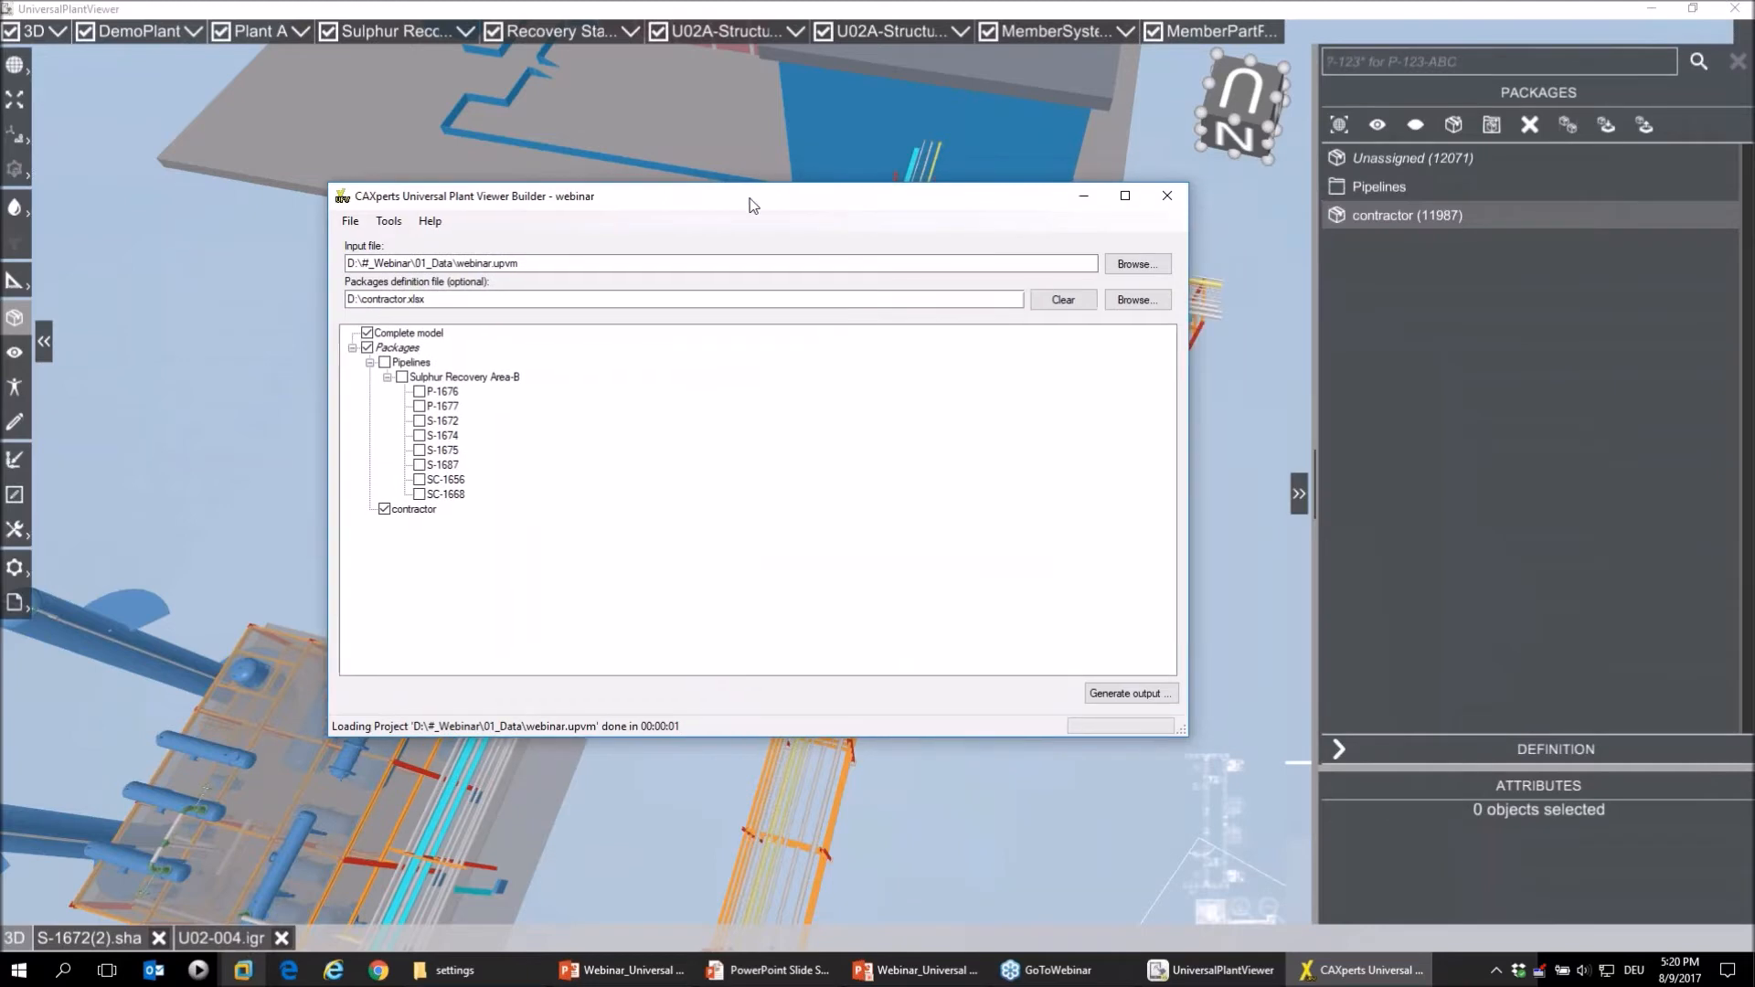
drag(750, 195, 733, 200)
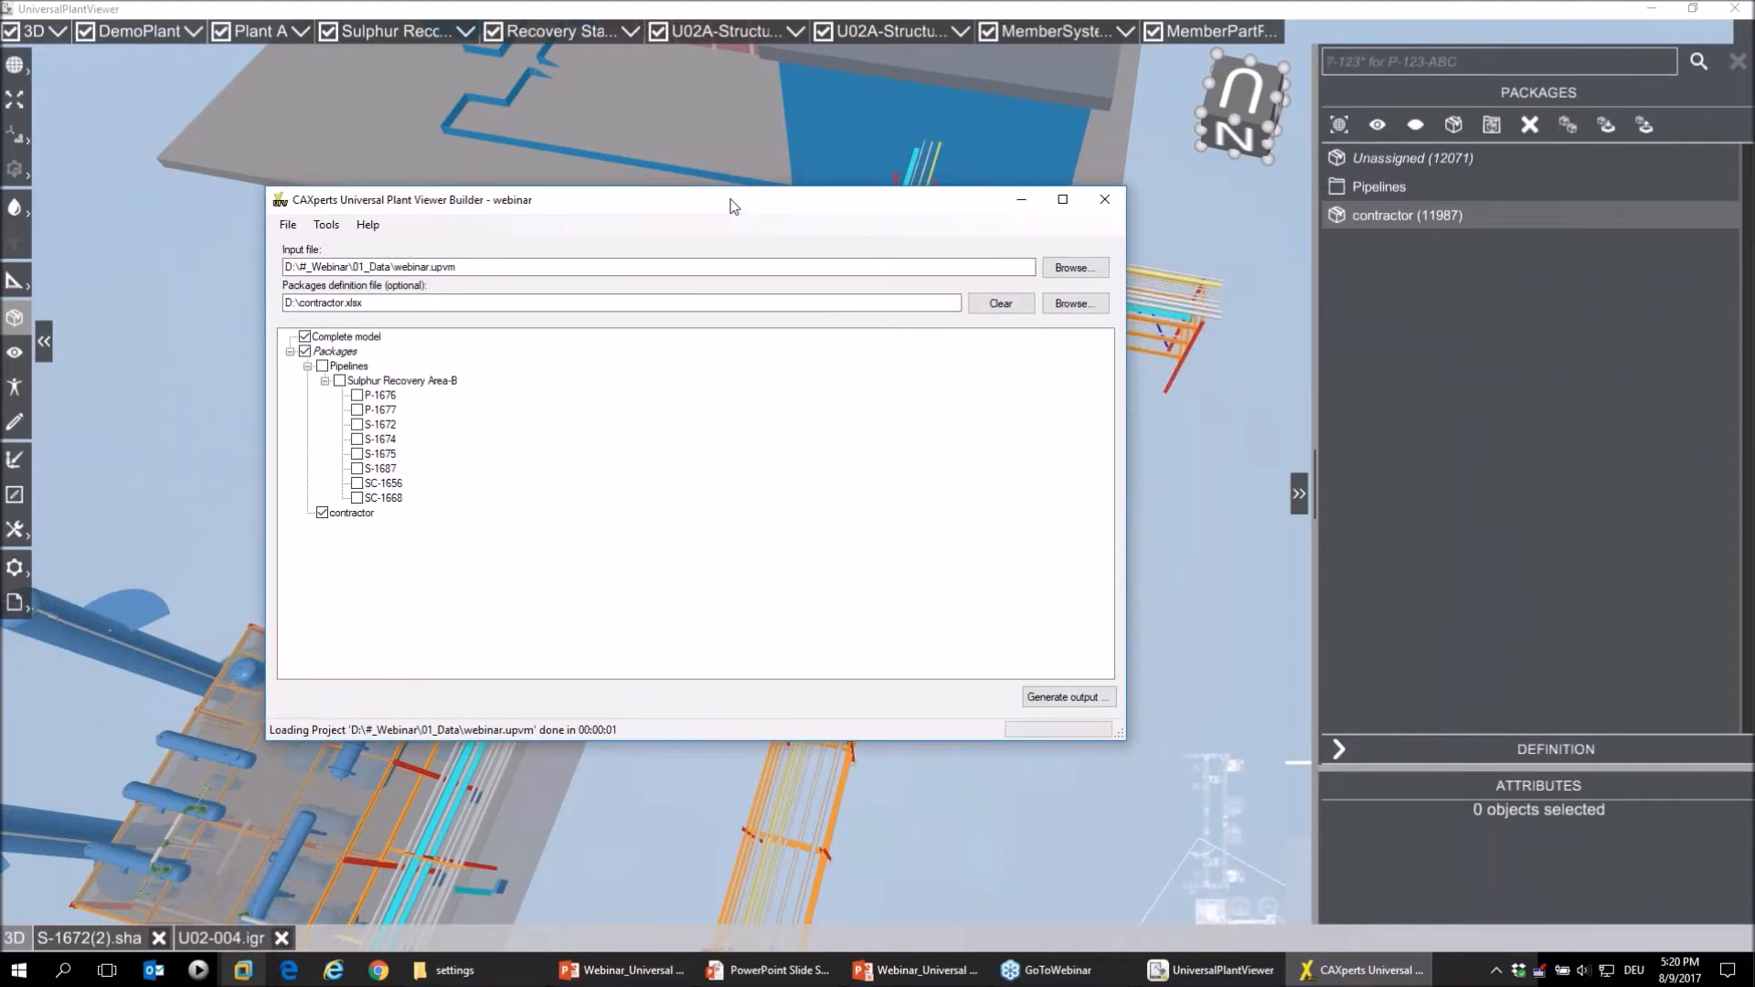